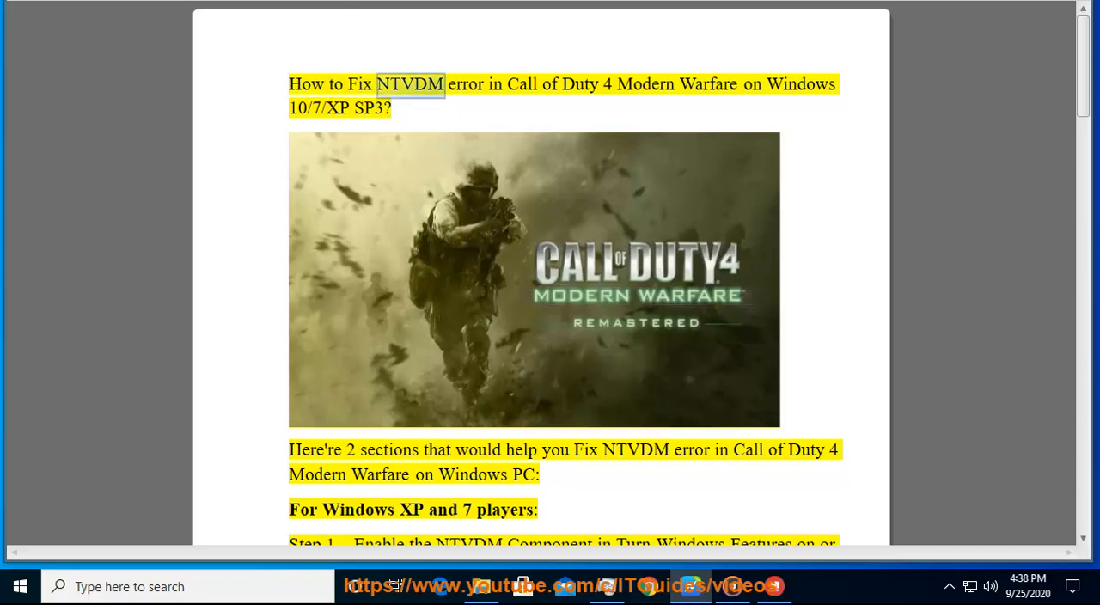
# - Read the guide's title and intro, highlighting NTVDM, the sections sentence and Warfare
pyautogui.doubleClick(647, 85)
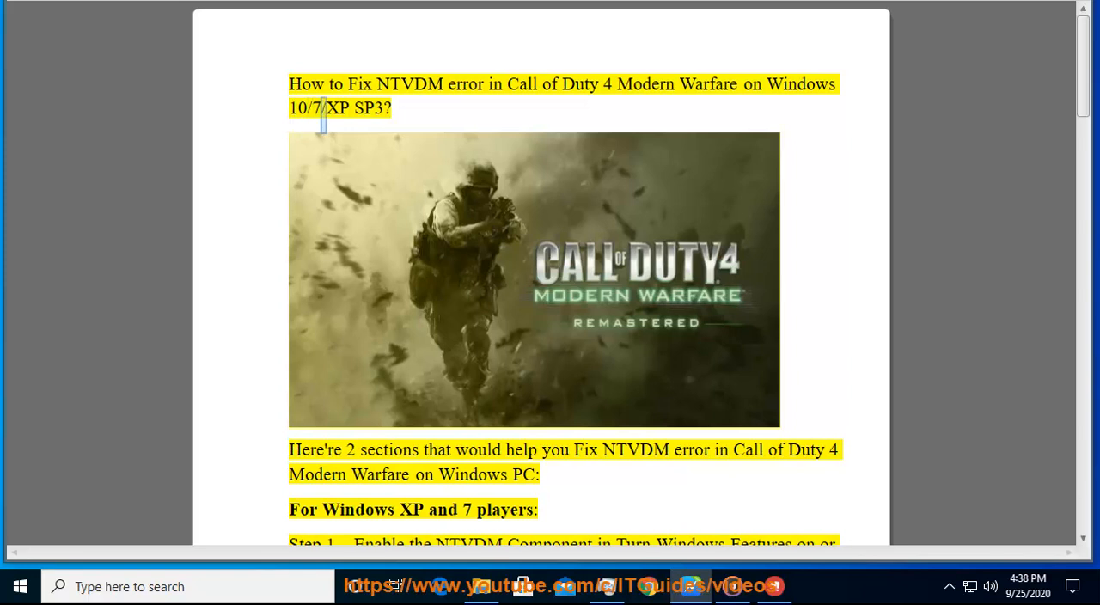
pyautogui.doubleClick(317, 450)
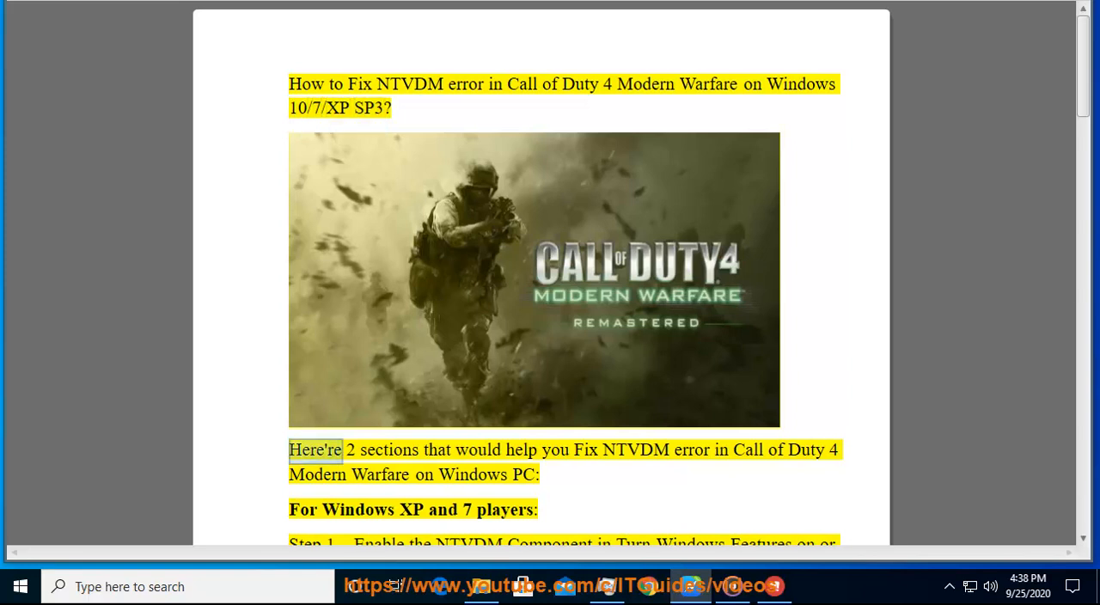
pyautogui.doubleClick(636, 450)
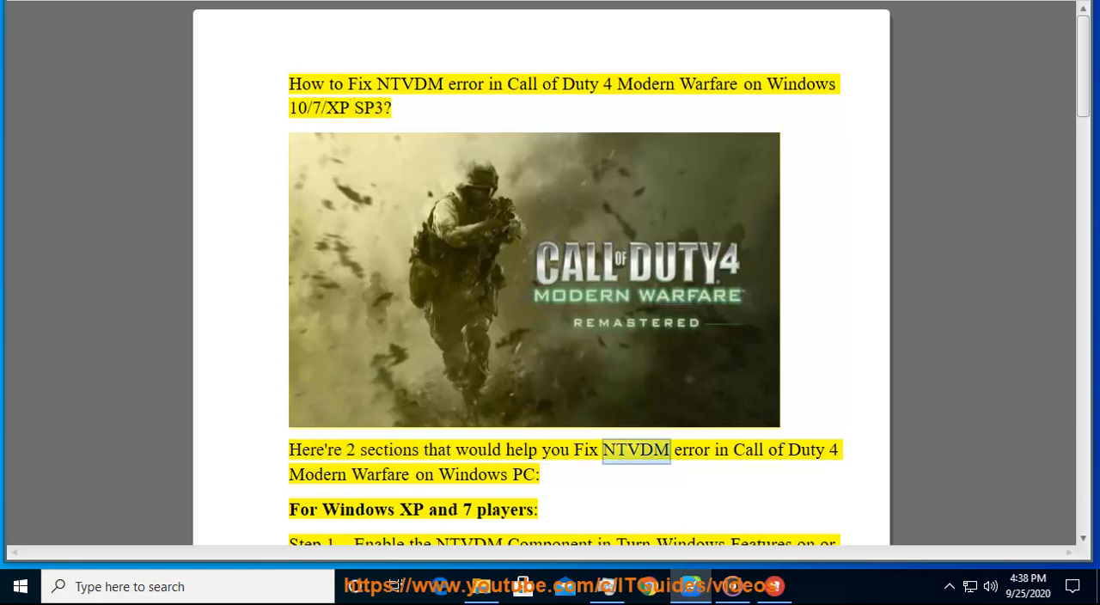
pyautogui.doubleClick(382, 475)
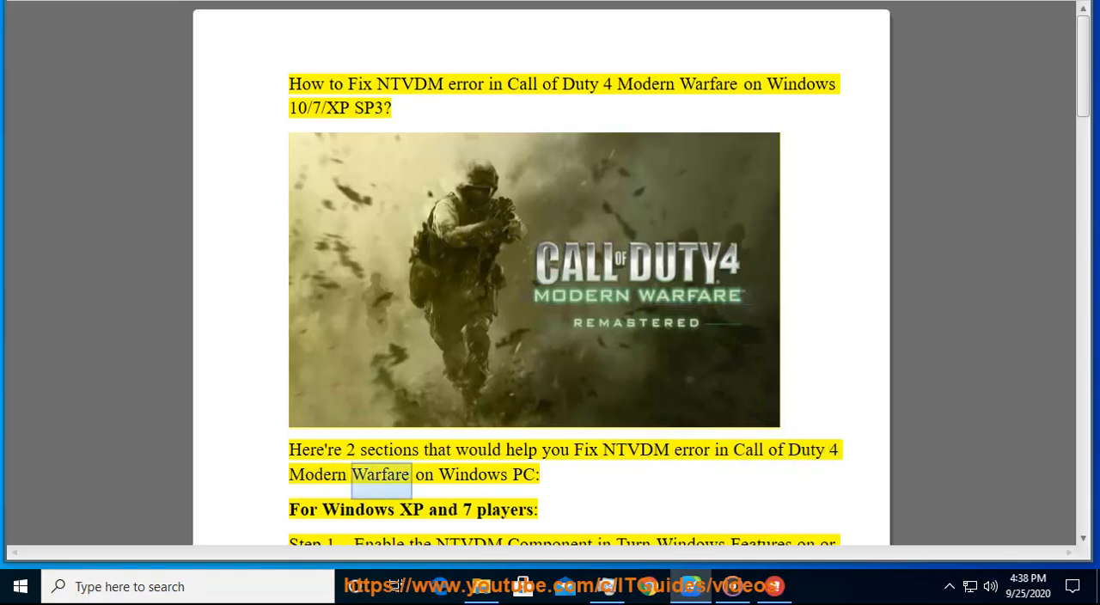
# - Read down to Step 1 on Windows features and the XP players line below its screenshot
pyautogui.doubleClick(410, 509)
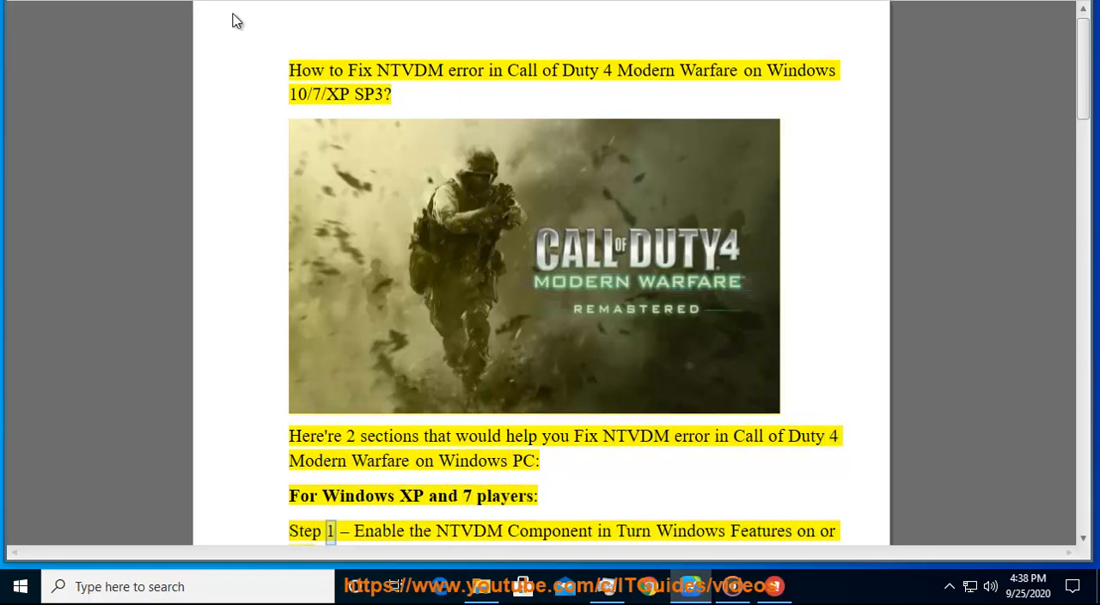
pyautogui.doubleClick(632, 529)
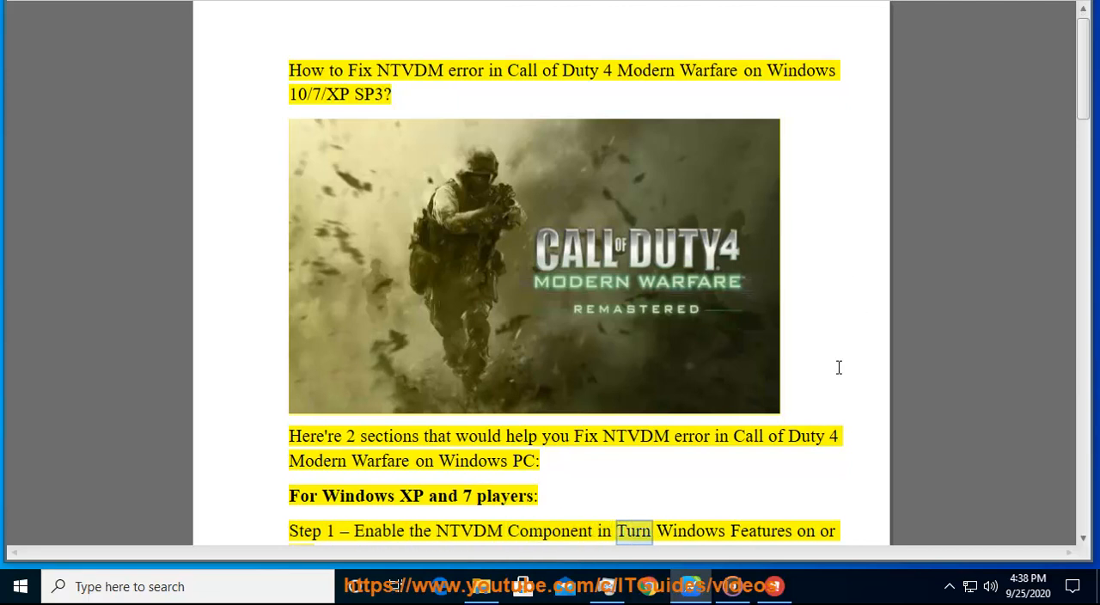
pyautogui.scroll(-3)
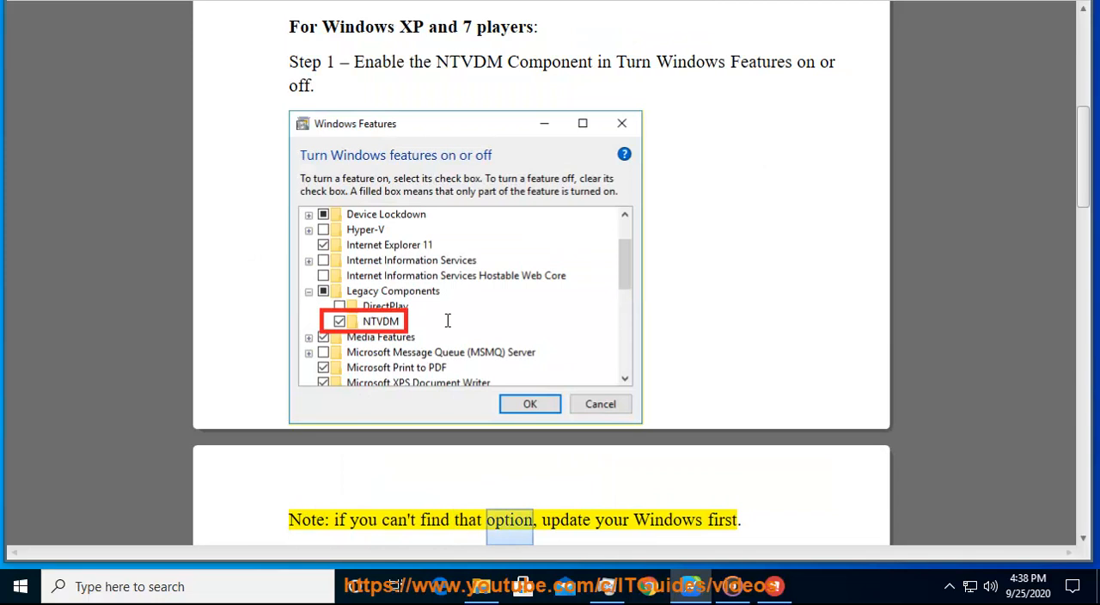
pyautogui.scroll(-3)
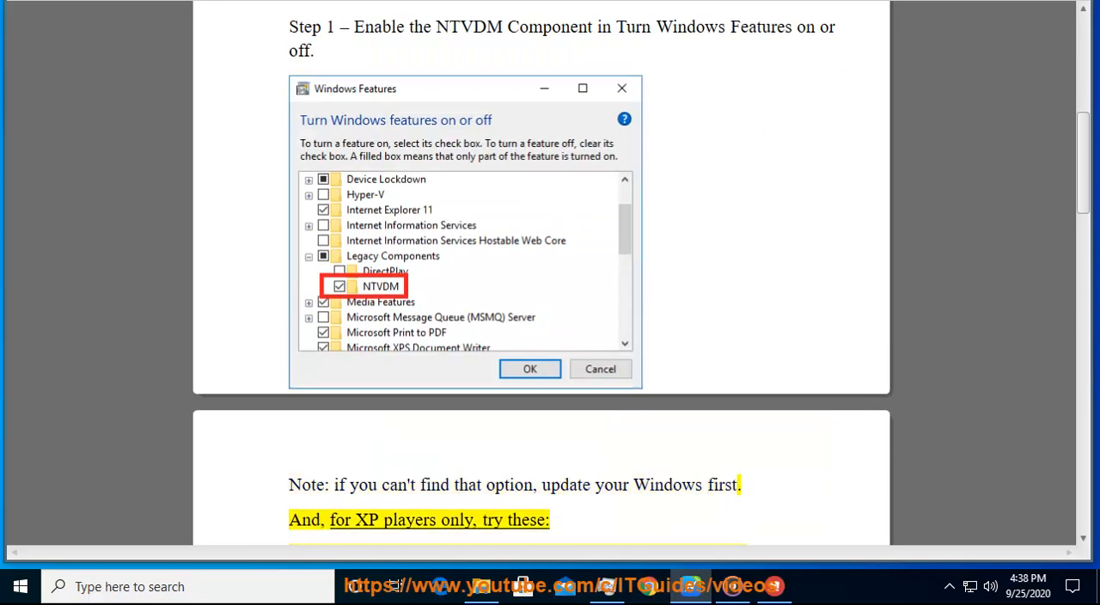
pyautogui.doubleClick(457, 519)
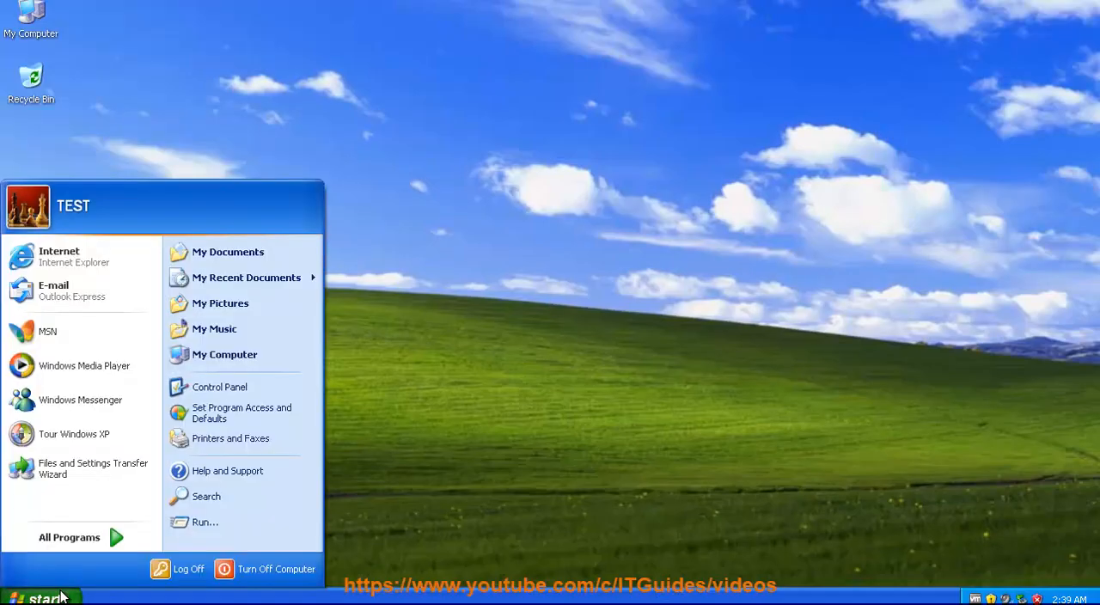
# - Launch Add or Remove Programs from the Windows XP Control Panel
pyautogui.click(220, 386)
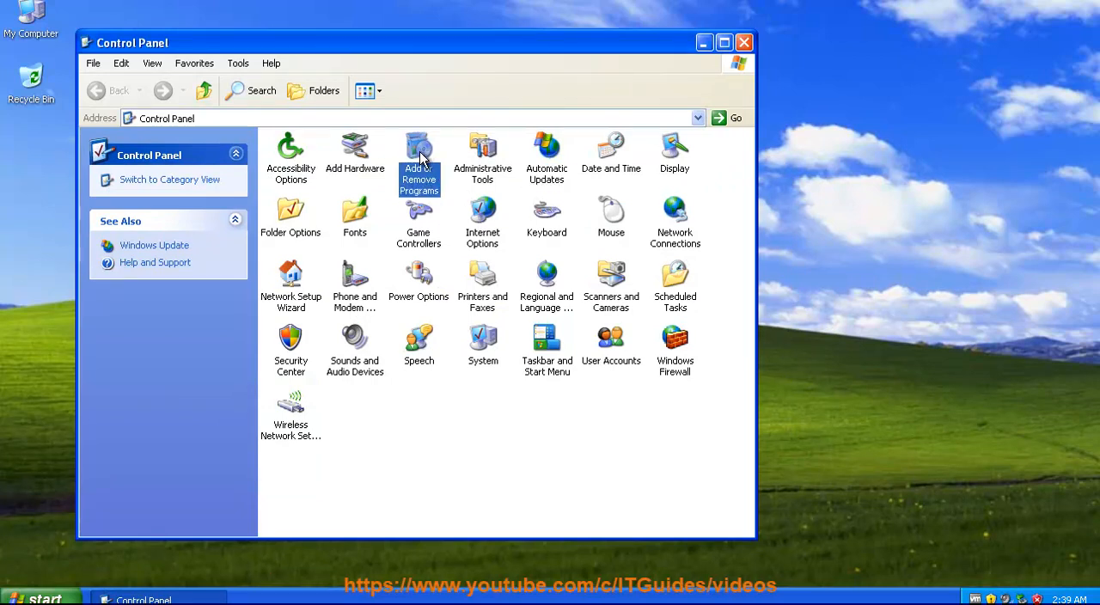
pyautogui.moveTo(419, 154)
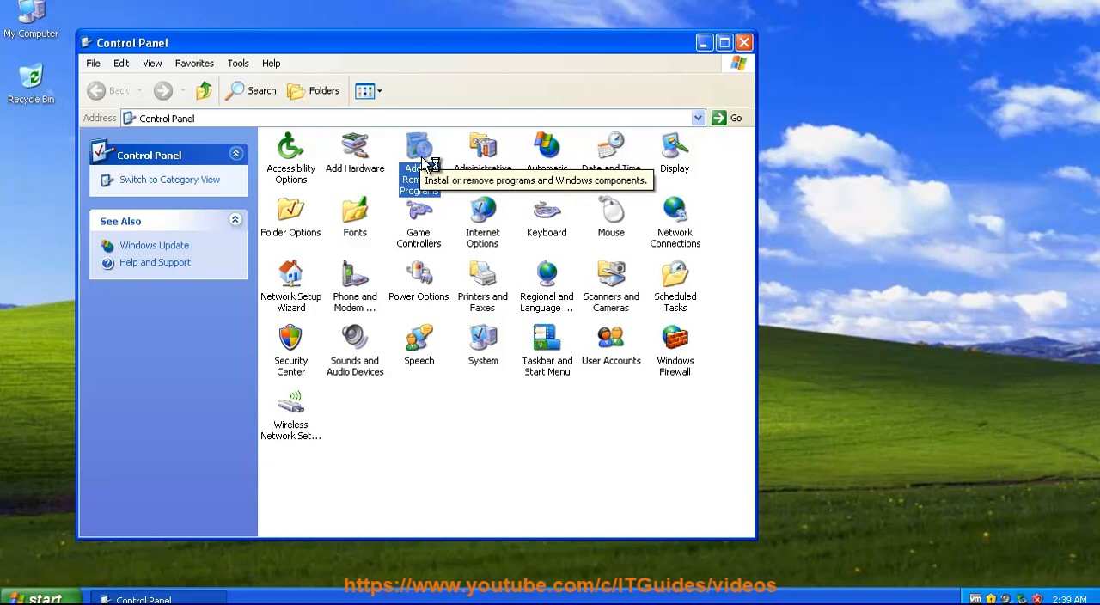
pyautogui.doubleClick(420, 151)
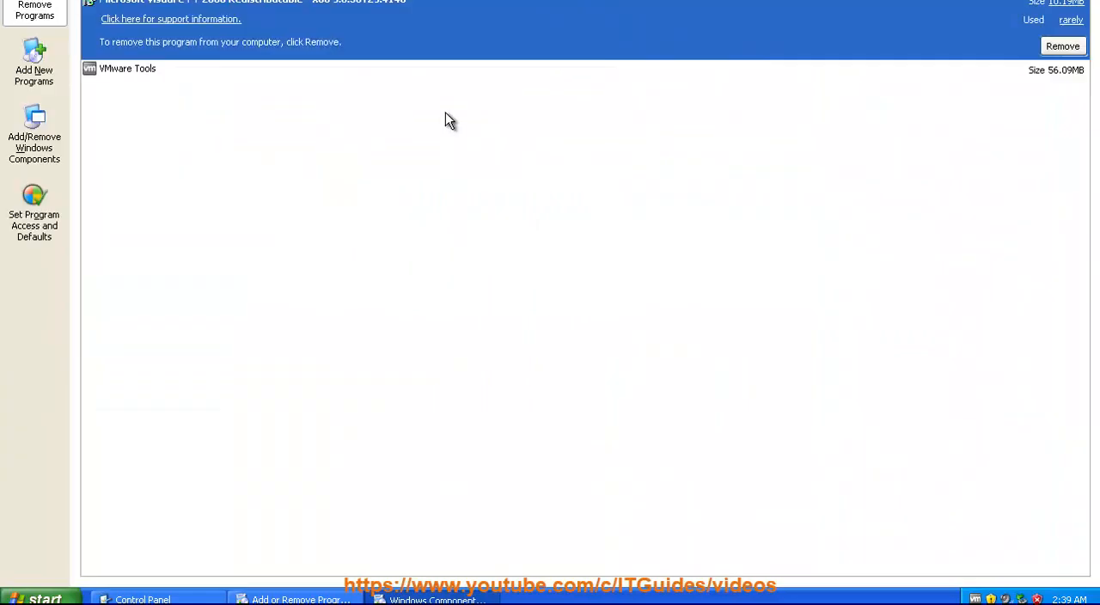
pyautogui.moveTo(484, 83)
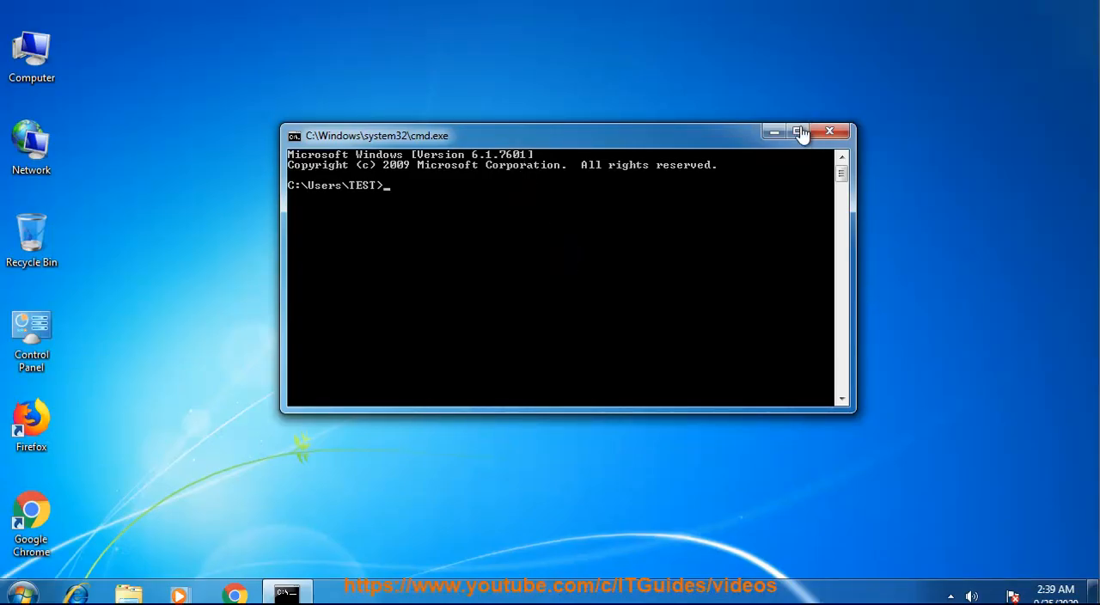
# - Close cmd and reach 'Turn Windows features on or off' via Control Panel > Programs
pyautogui.click(19, 591)
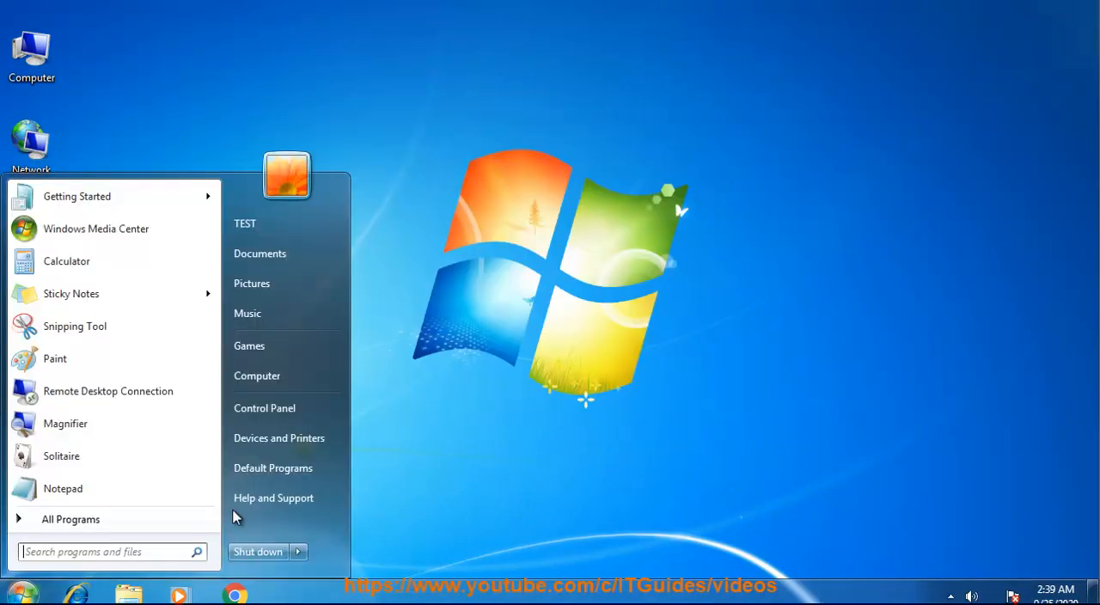
pyautogui.click(265, 408)
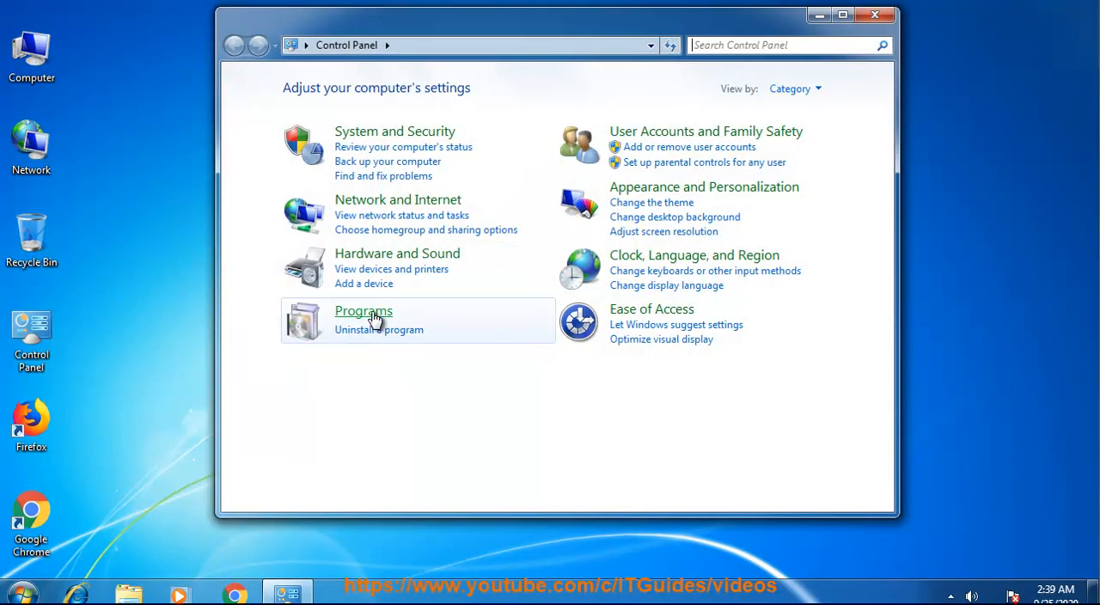
pyautogui.click(363, 310)
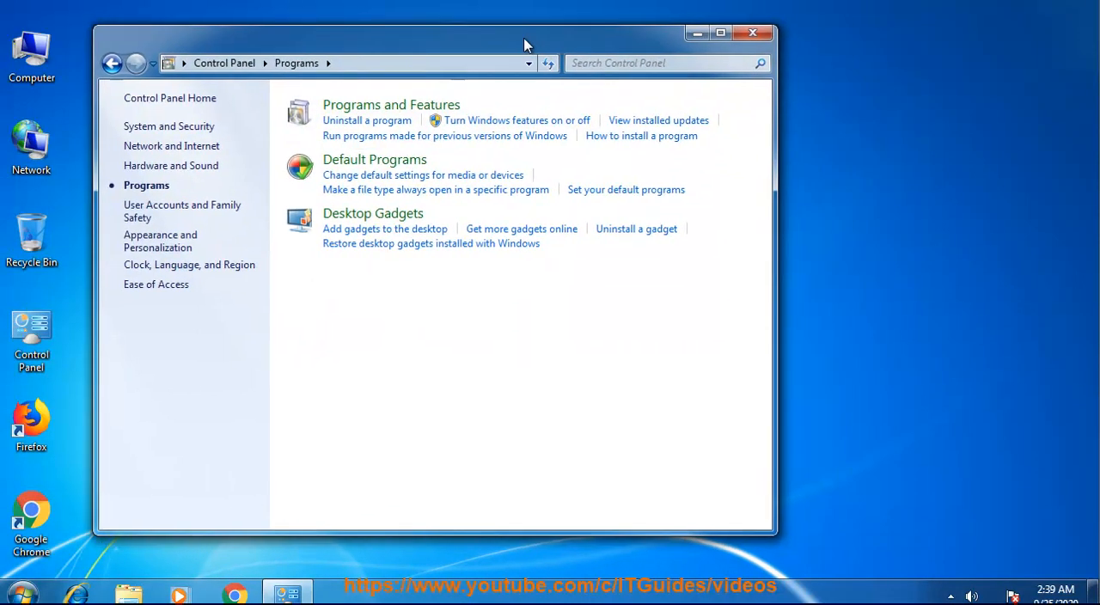
pyautogui.click(515, 120)
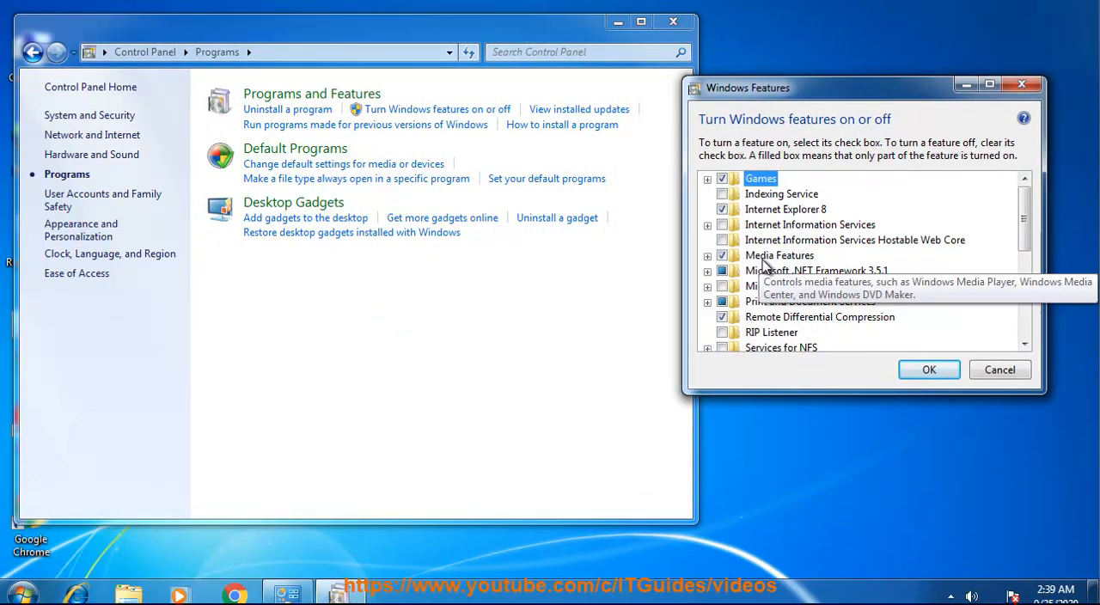
pyautogui.moveTo(782, 223)
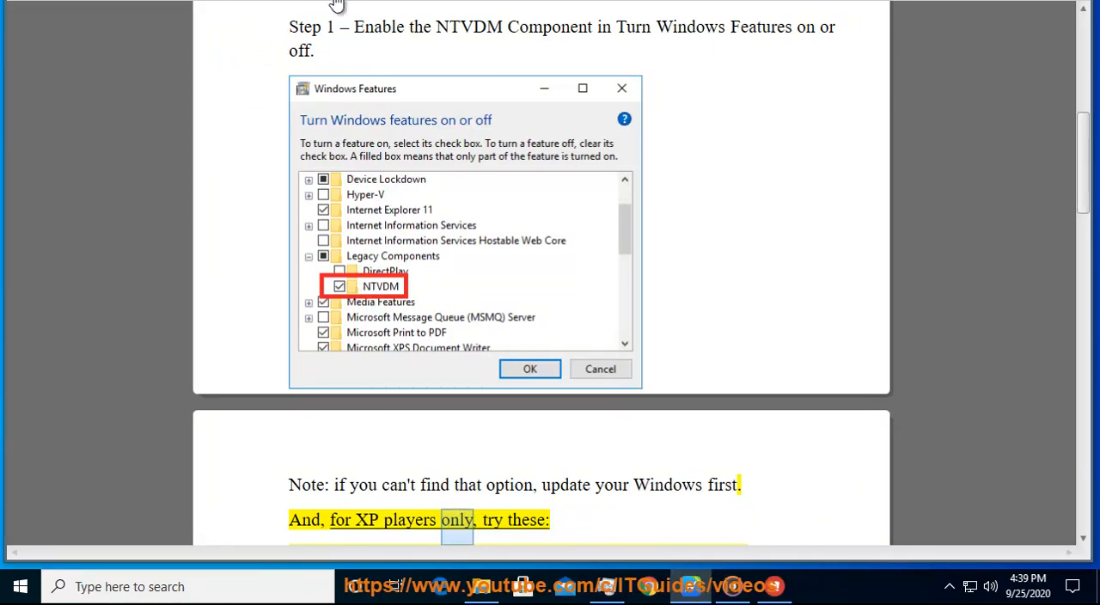
# - Read the XP tips on compatibility mode and removing updates KB2707511 and KB2709162
pyautogui.scroll(-3)
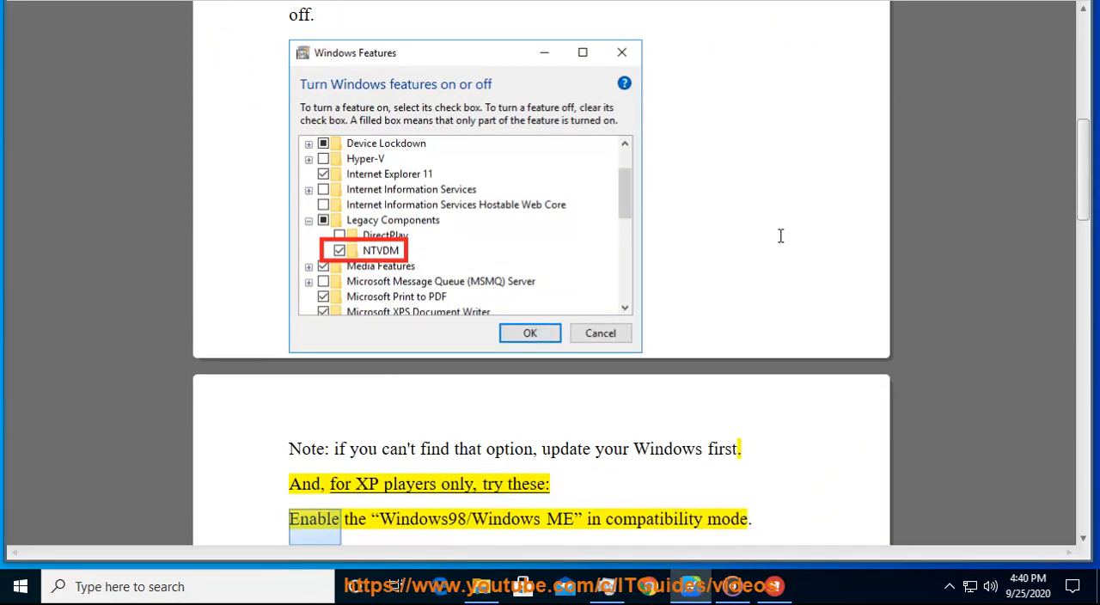
pyautogui.doubleClick(653, 519)
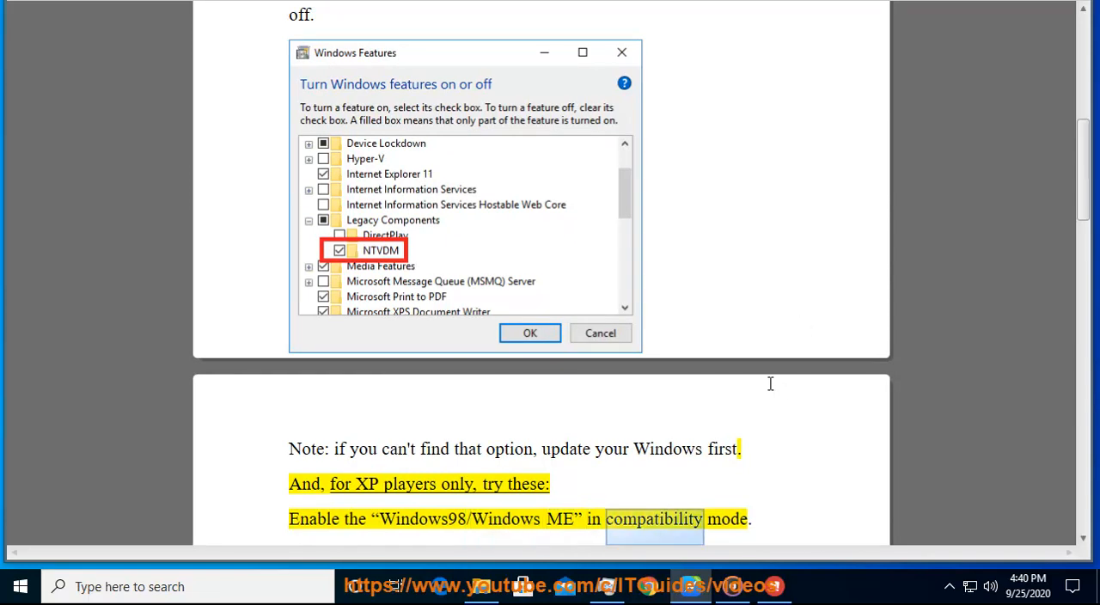
pyautogui.scroll(-3)
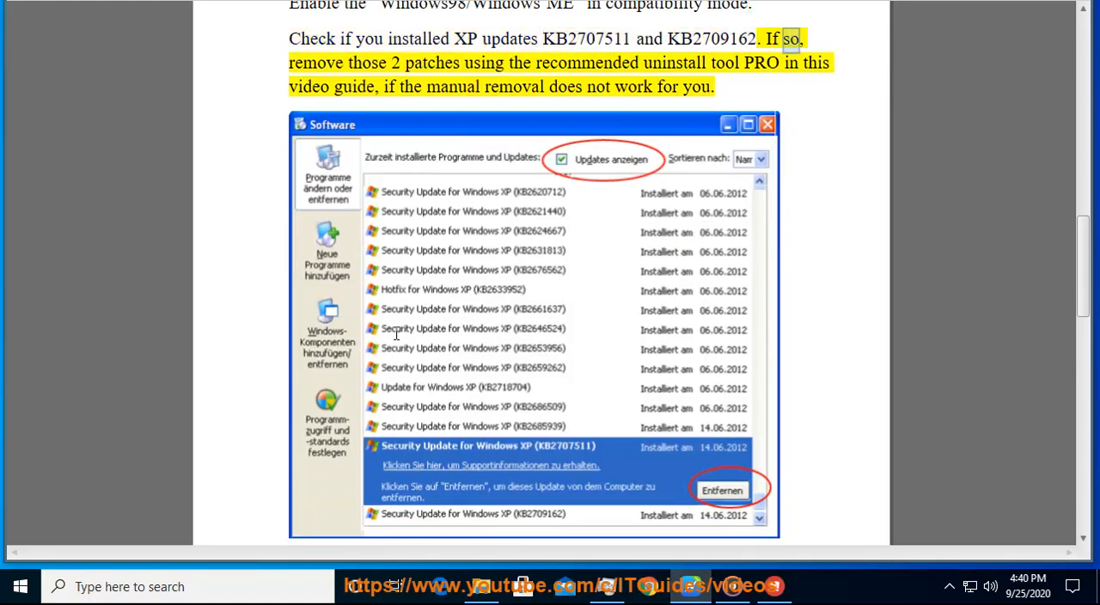
pyautogui.doubleClick(585, 62)
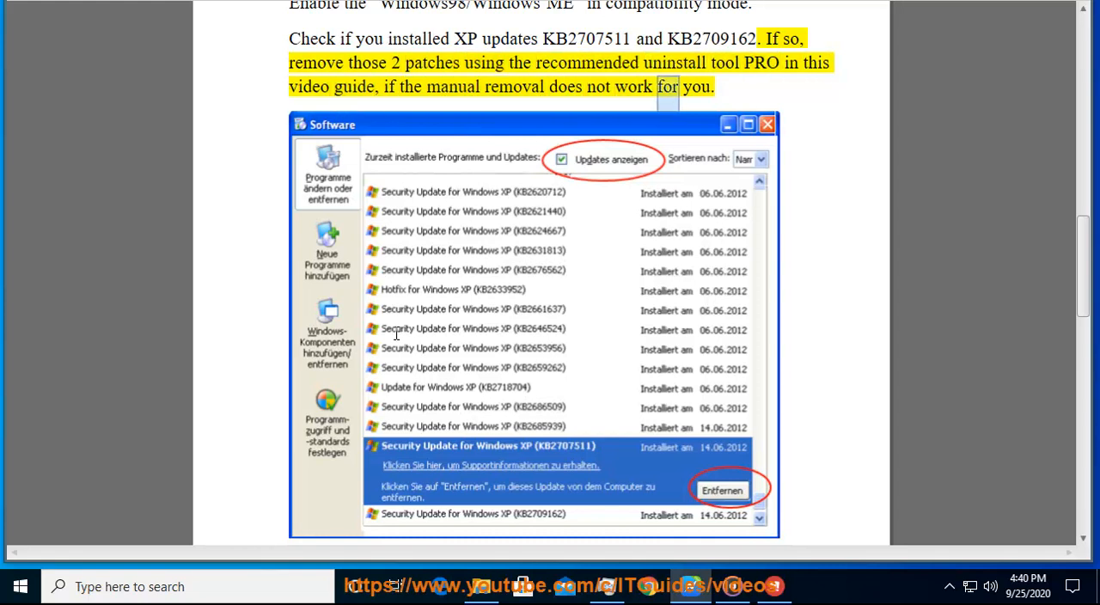
pyautogui.scroll(-3)
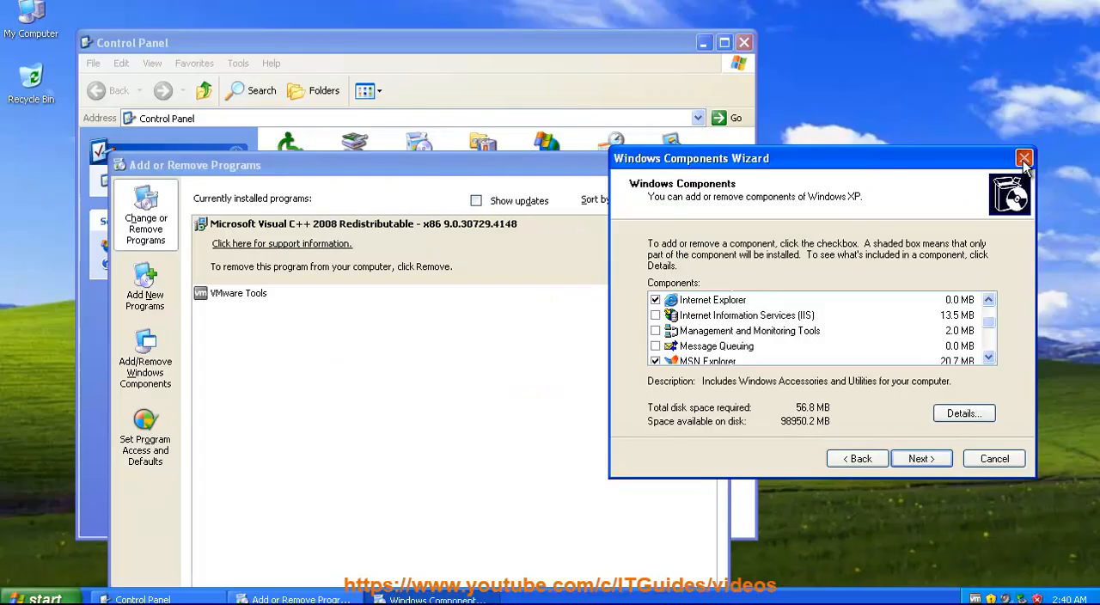
# - Close the components wizard and bring up the Start menu Internet shortcut's properties
pyautogui.click(1024, 158)
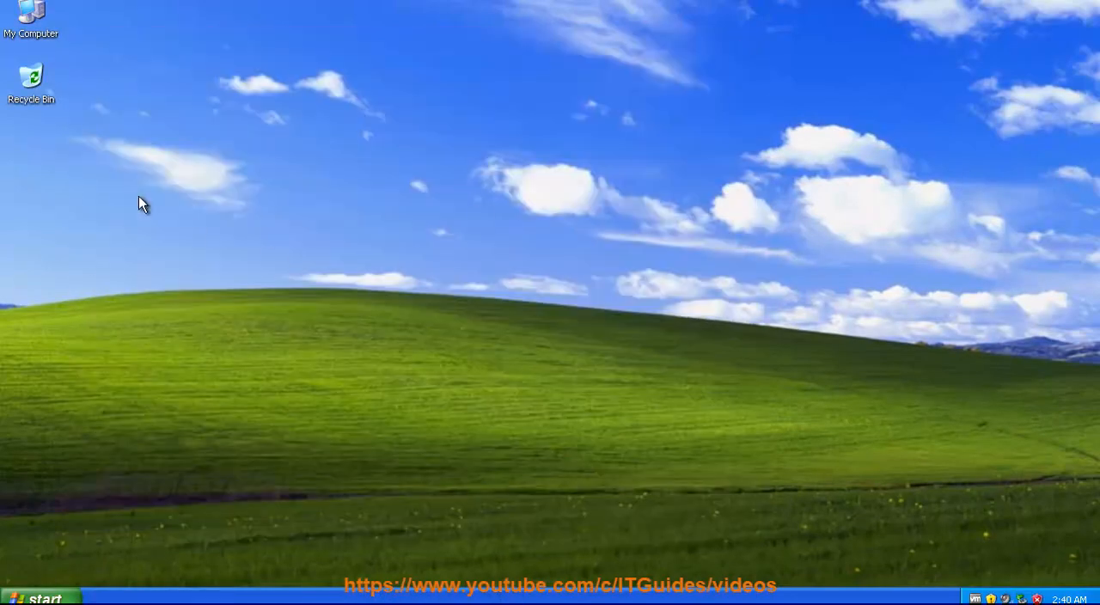
pyautogui.click(38, 598)
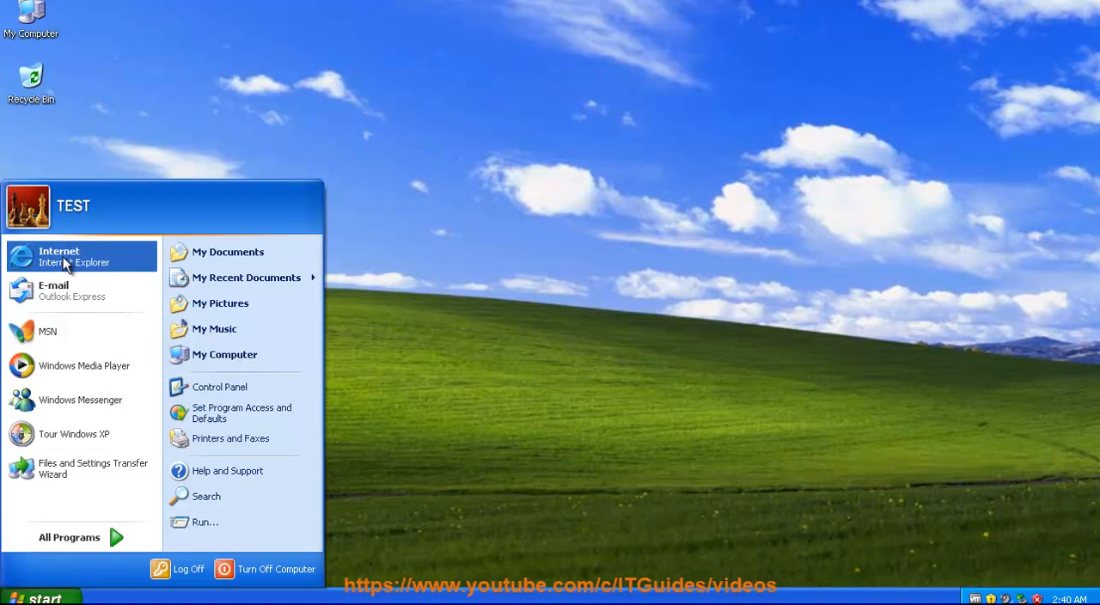
pyautogui.rightClick(59, 256)
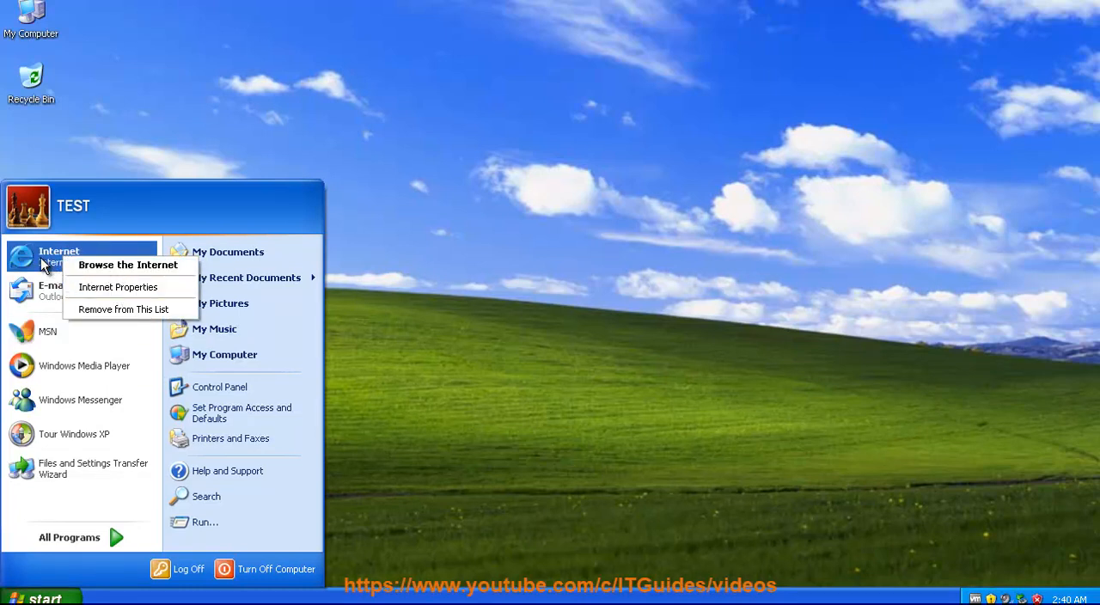
pyautogui.moveTo(117, 287)
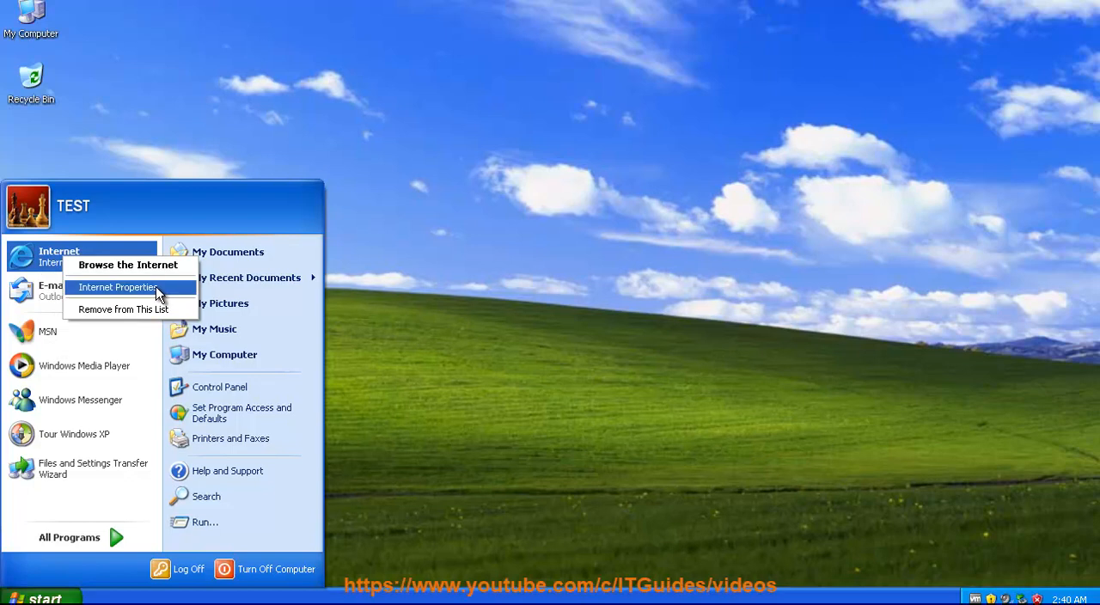
pyautogui.click(117, 287)
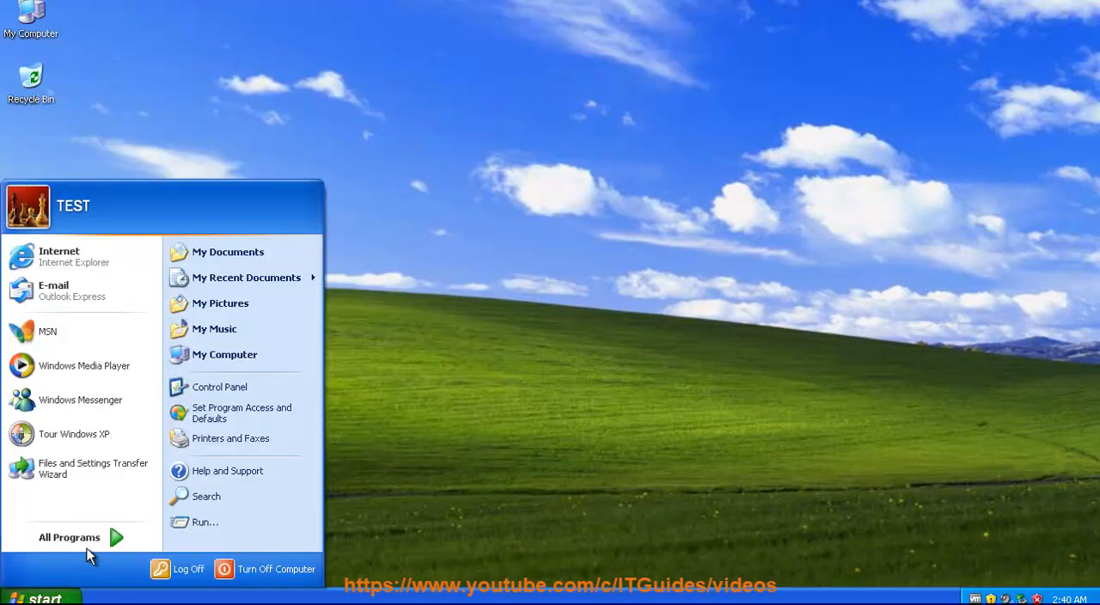
# - Show the Internet Explorer entry's context menu under All Programs
pyautogui.click(69, 536)
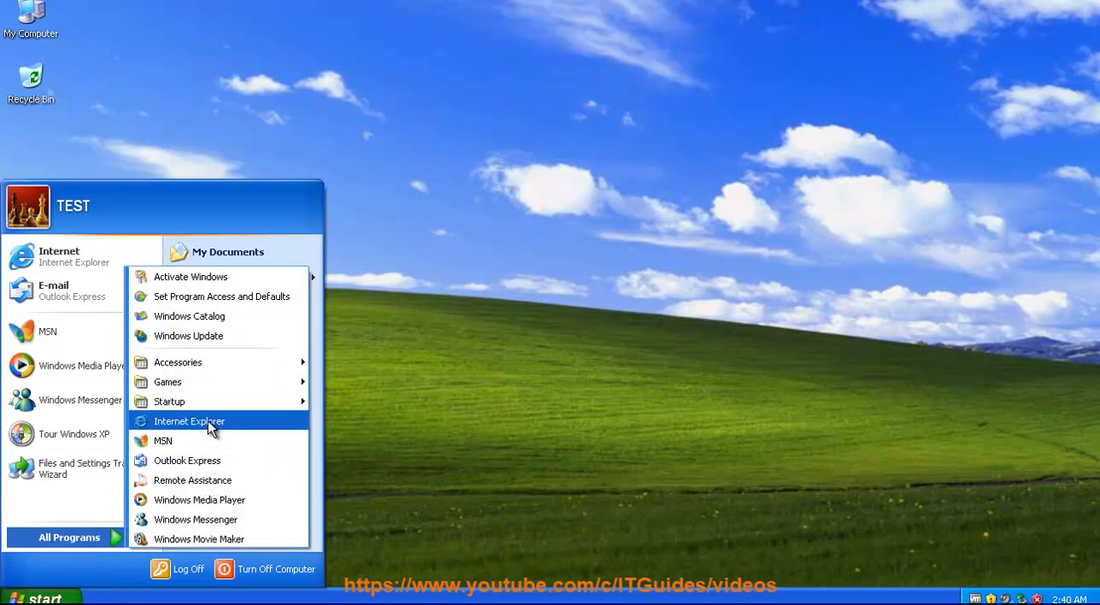
pyautogui.rightClick(189, 421)
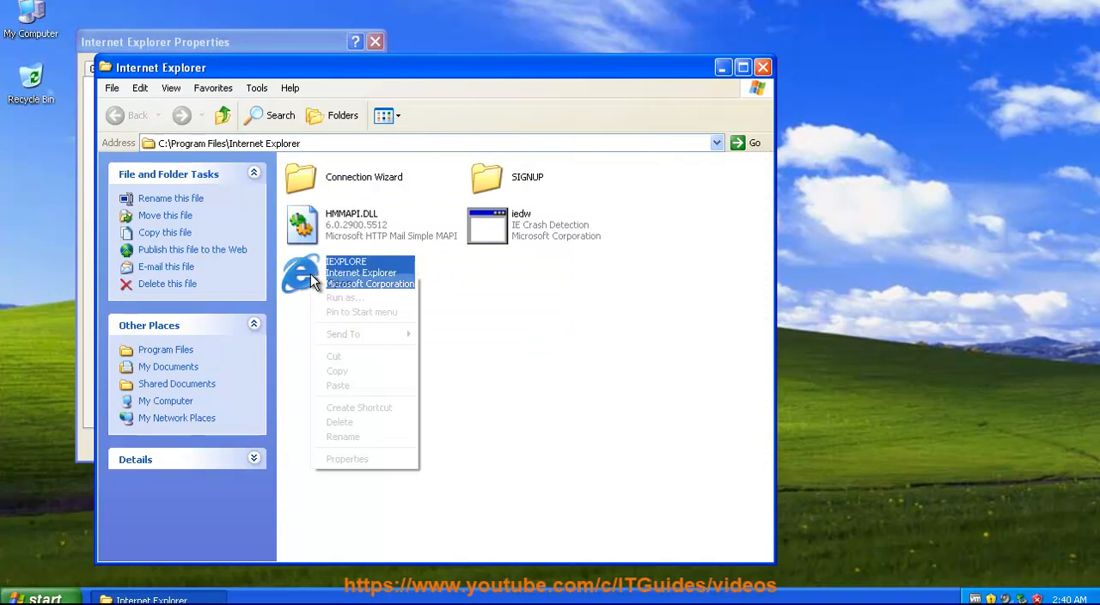
pyautogui.click(347, 457)
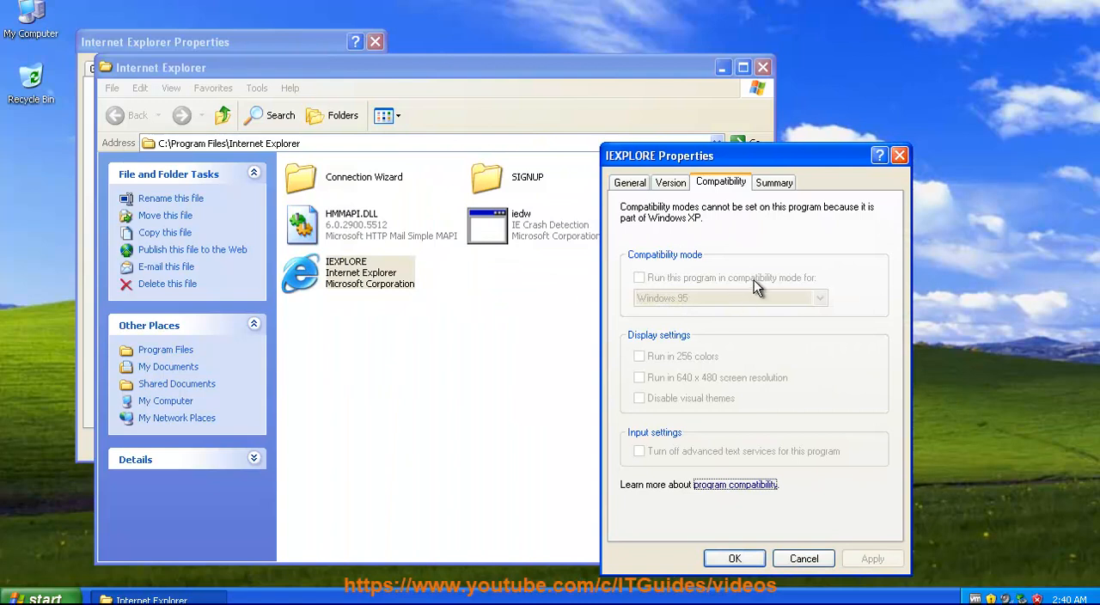
pyautogui.moveTo(756, 285)
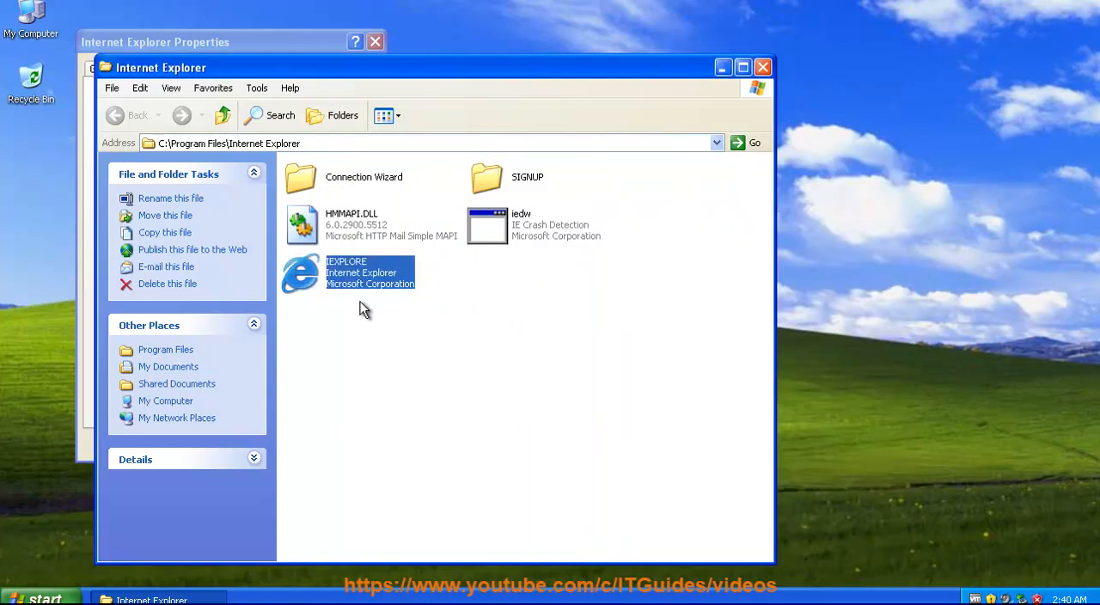
pyautogui.moveTo(303, 275)
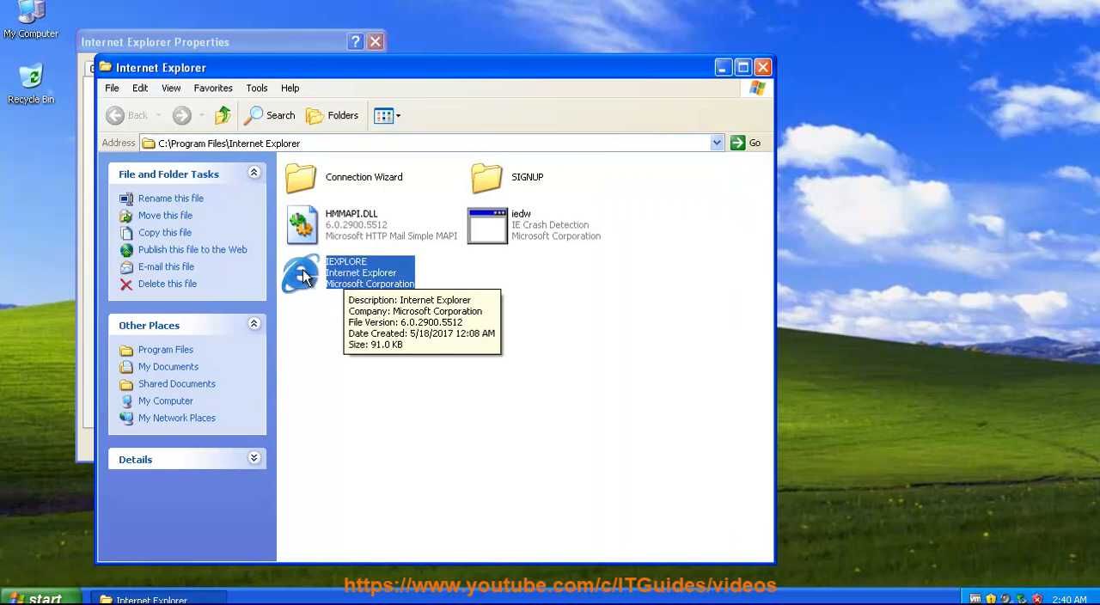
pyautogui.rightClick(303, 271)
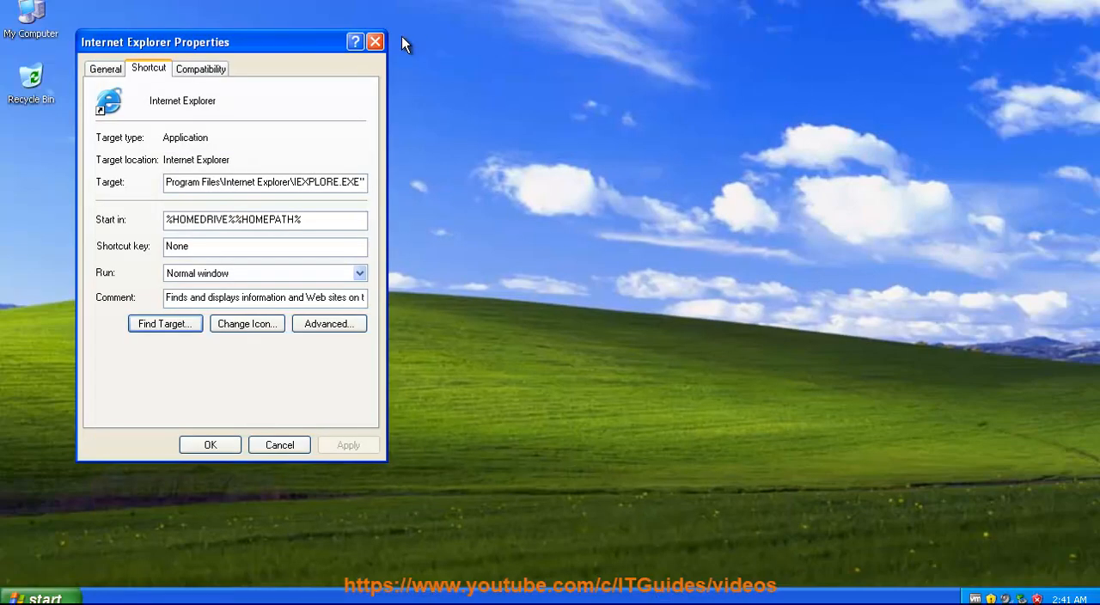
# - In Add or Remove Programs show updates and start removing the Visual C++ 2008 Redistributable
pyautogui.click(375, 41)
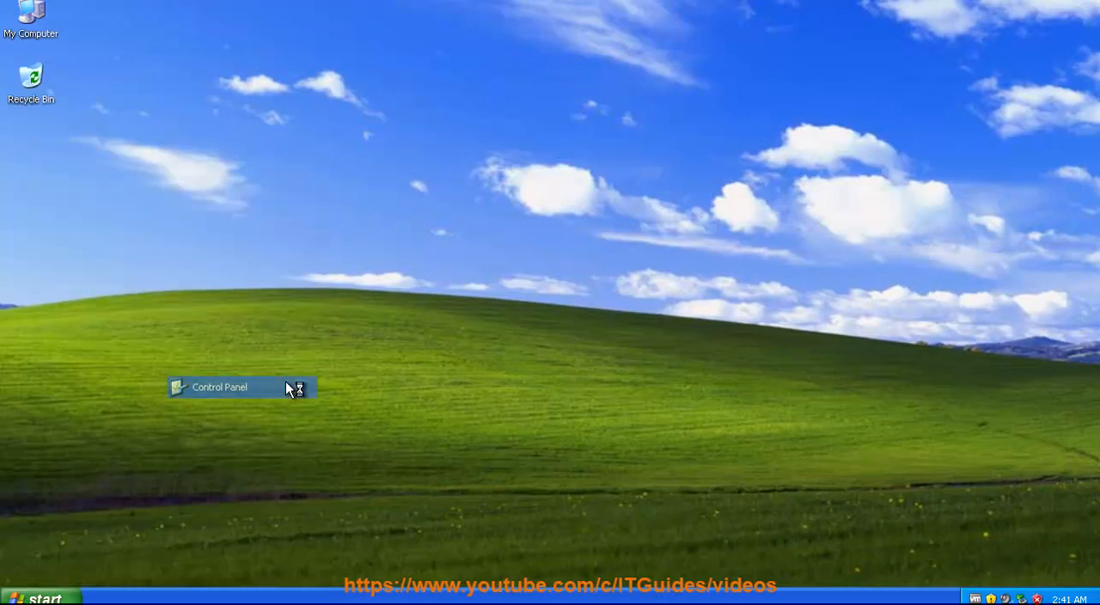
pyautogui.doubleClick(220, 387)
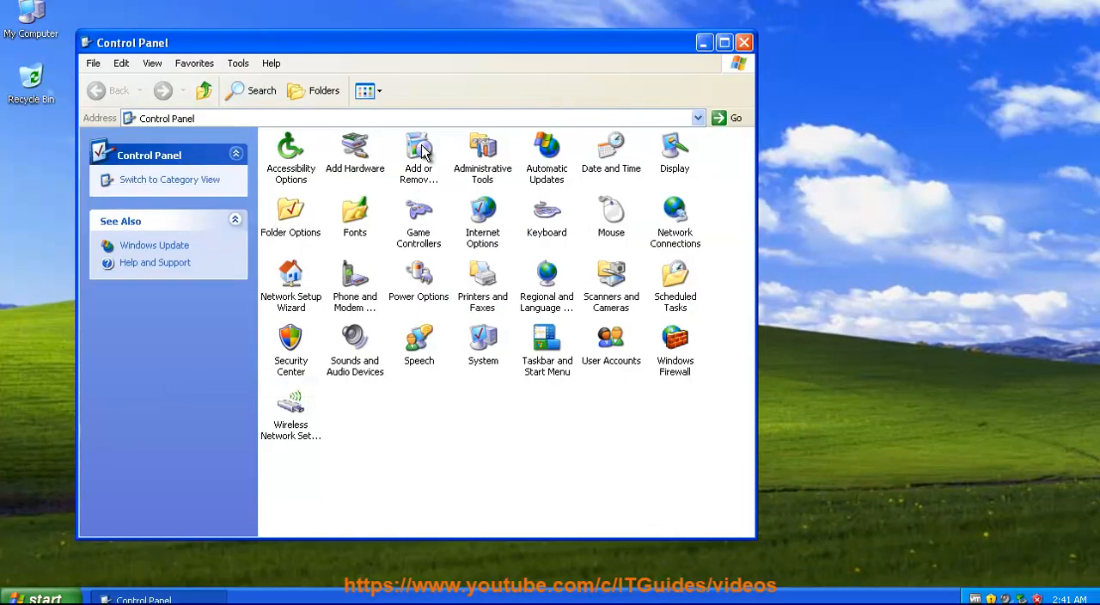
pyautogui.doubleClick(419, 154)
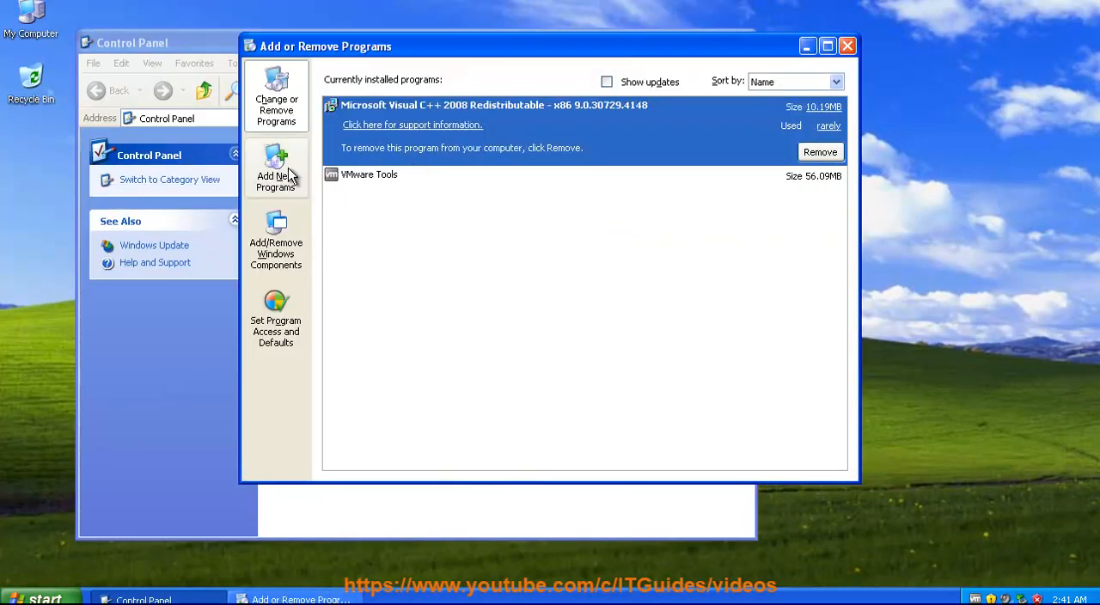
pyautogui.moveTo(607, 81)
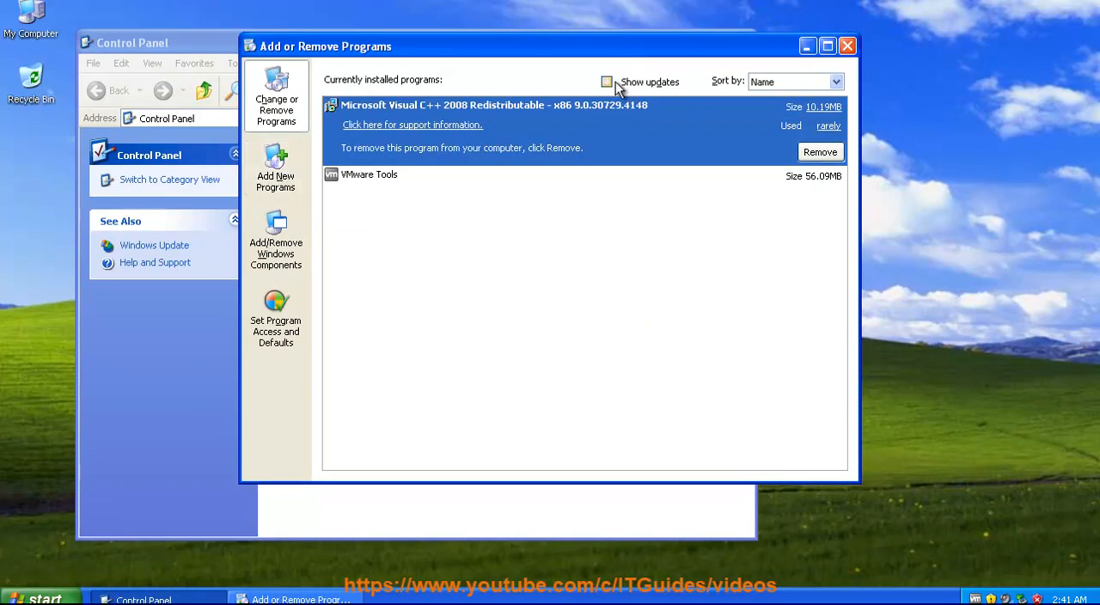
pyautogui.click(607, 83)
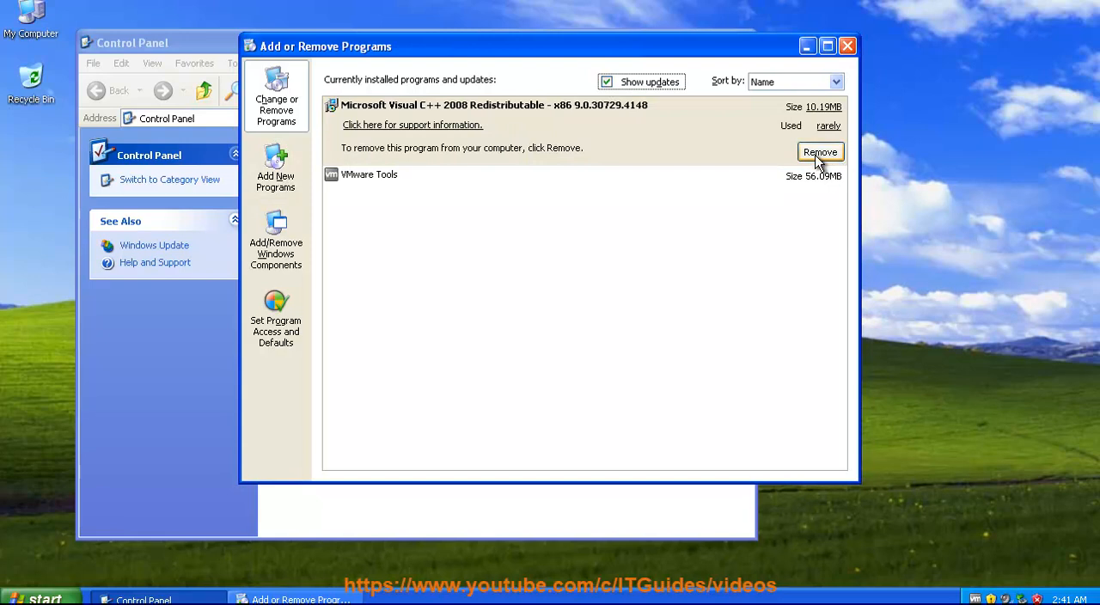
pyautogui.click(845, 45)
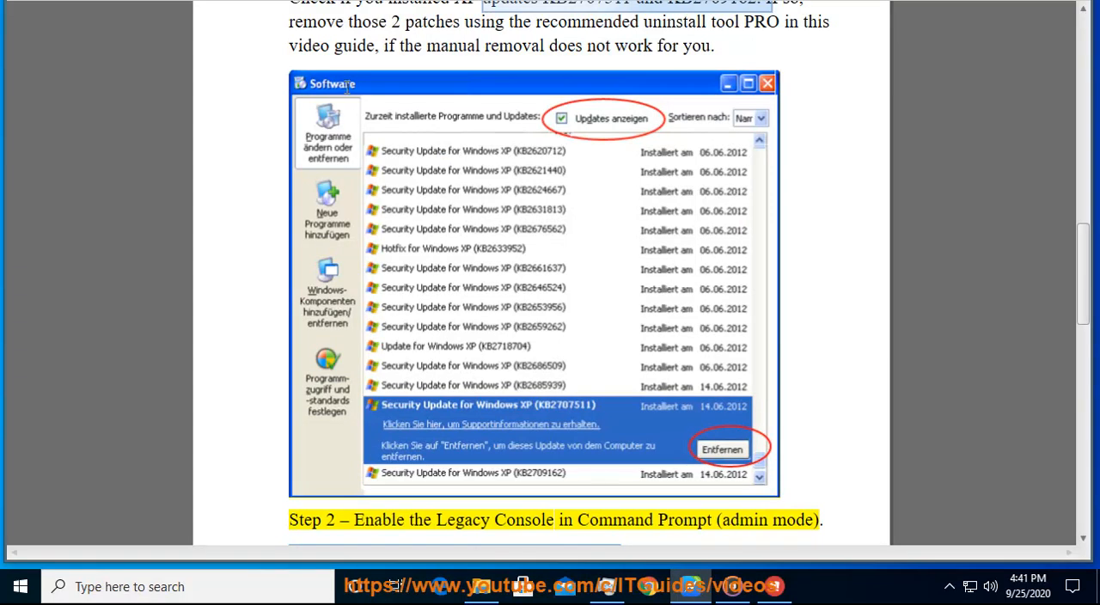
pyautogui.doubleClick(687, 519)
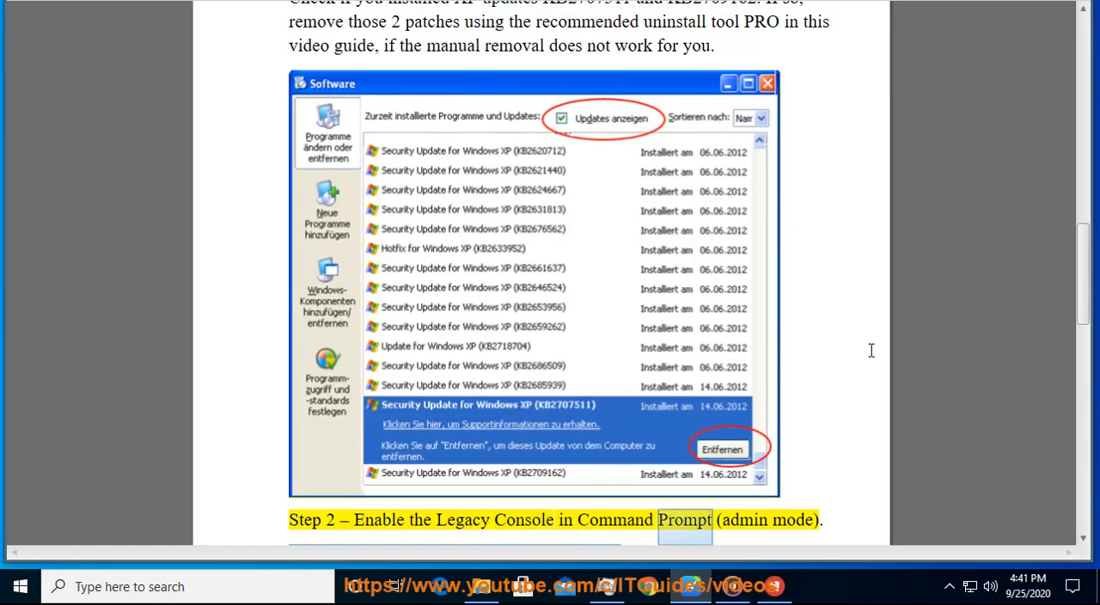
pyautogui.scroll(-3)
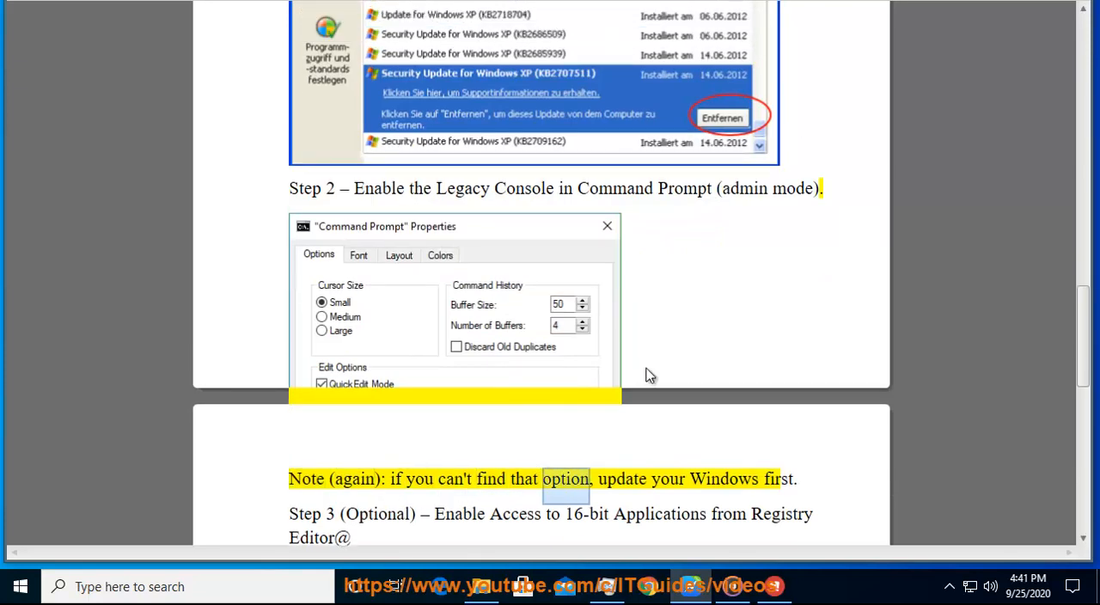
pyautogui.scroll(-3)
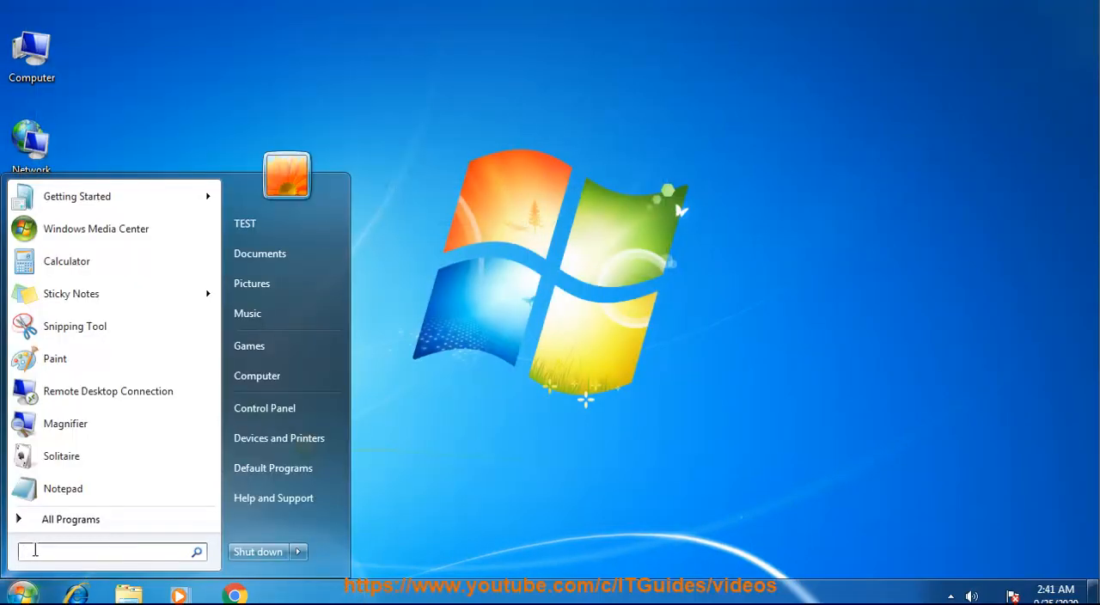
# - Launch cmd as administrator from the Start search and bring up its console Properties
pyautogui.write('c')
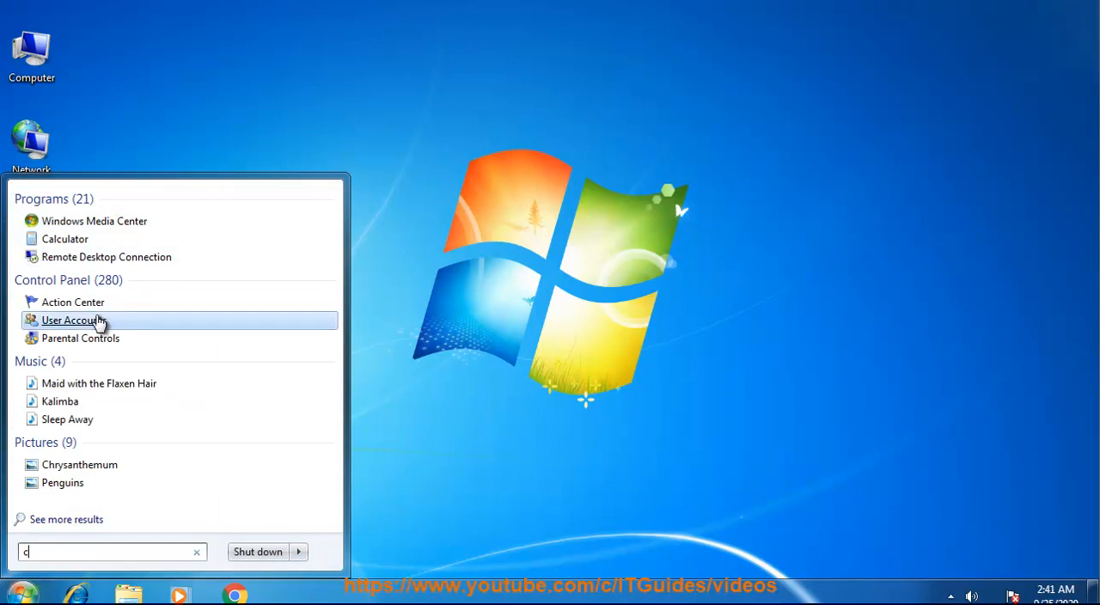
pyautogui.write('md')
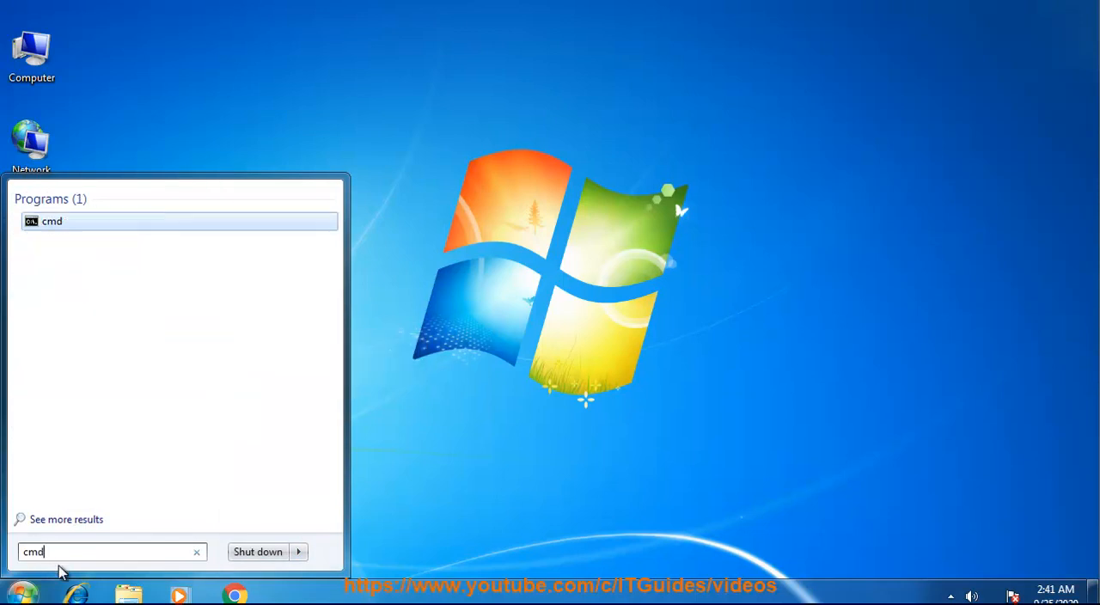
pyautogui.rightClick(51, 220)
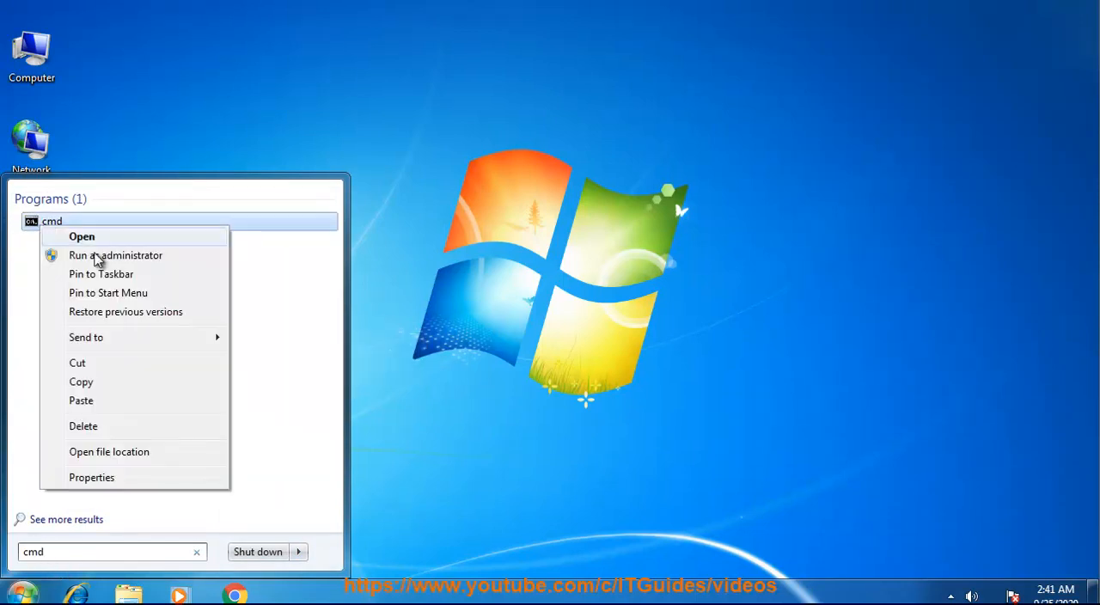
pyautogui.click(117, 254)
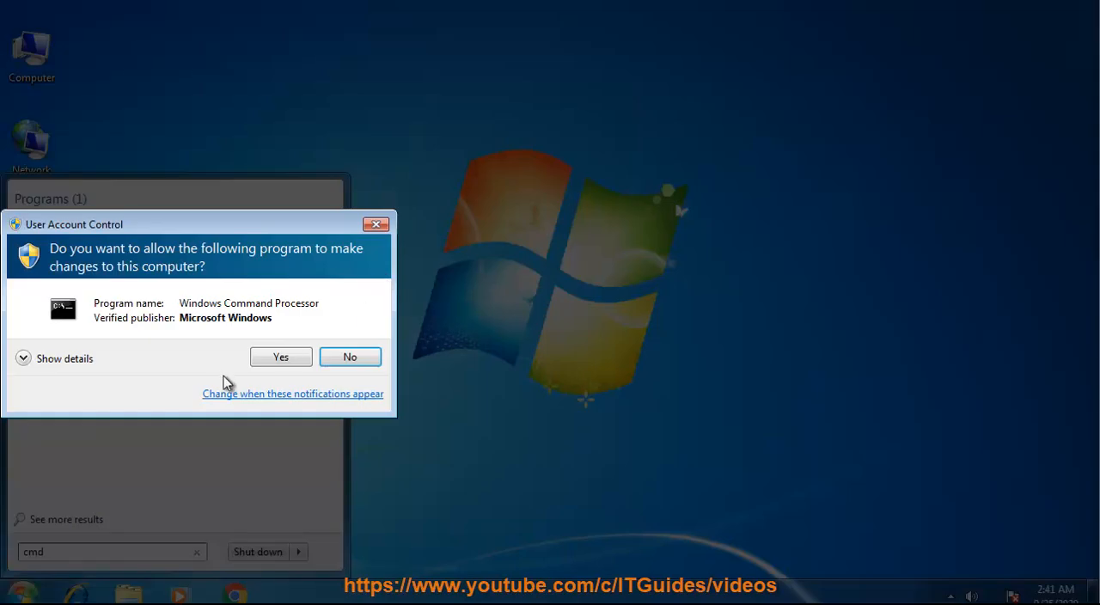
pyautogui.click(280, 357)
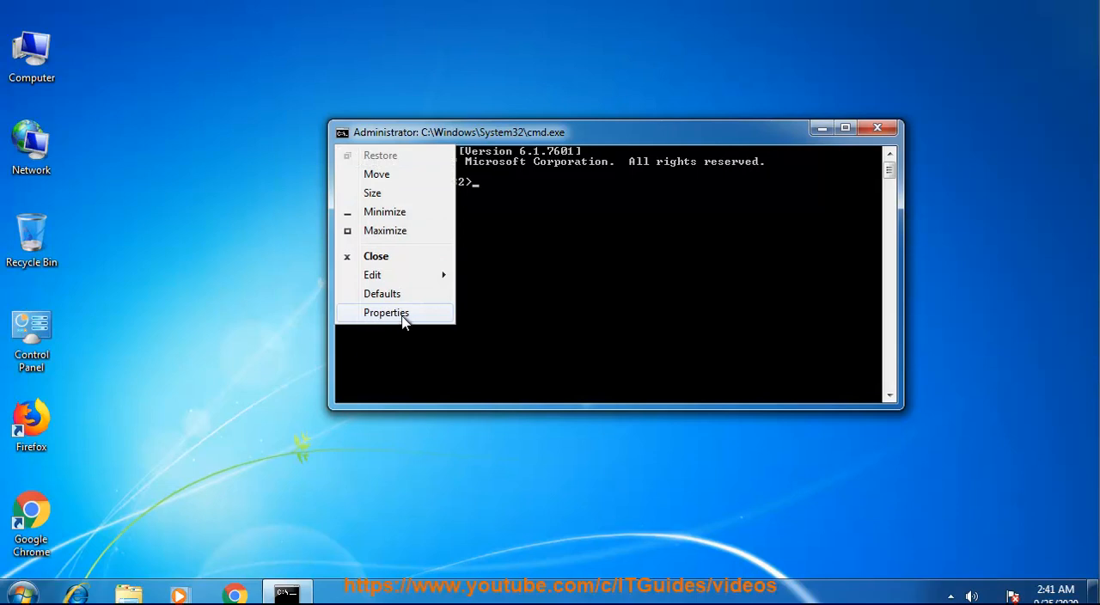
pyautogui.click(385, 313)
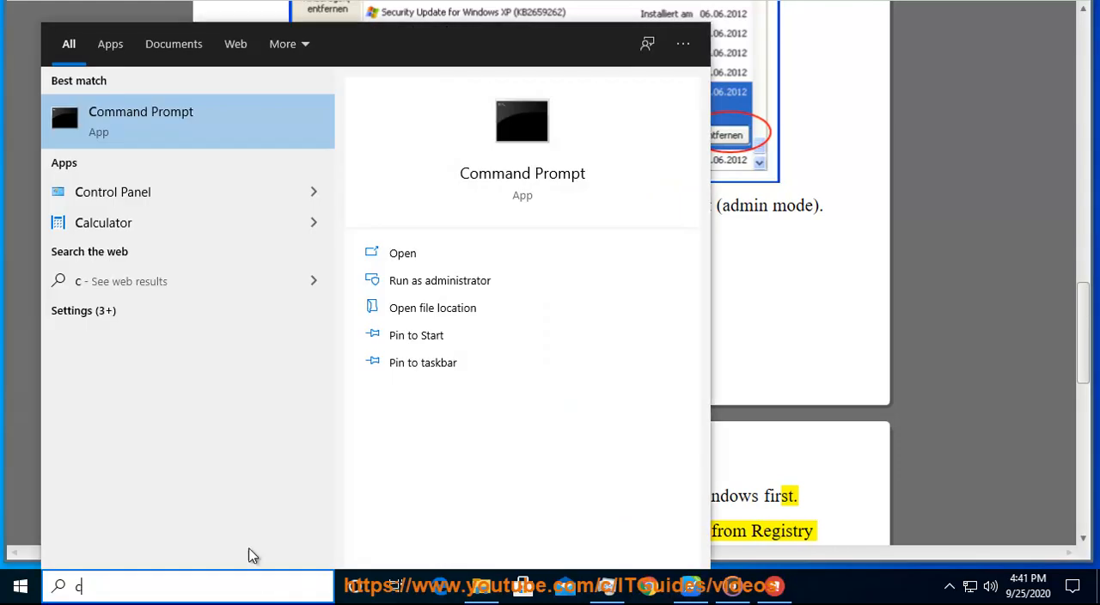
# - Run Command Prompt elevated and enable 'Use legacy console' in its properties
pyautogui.click(440, 280)
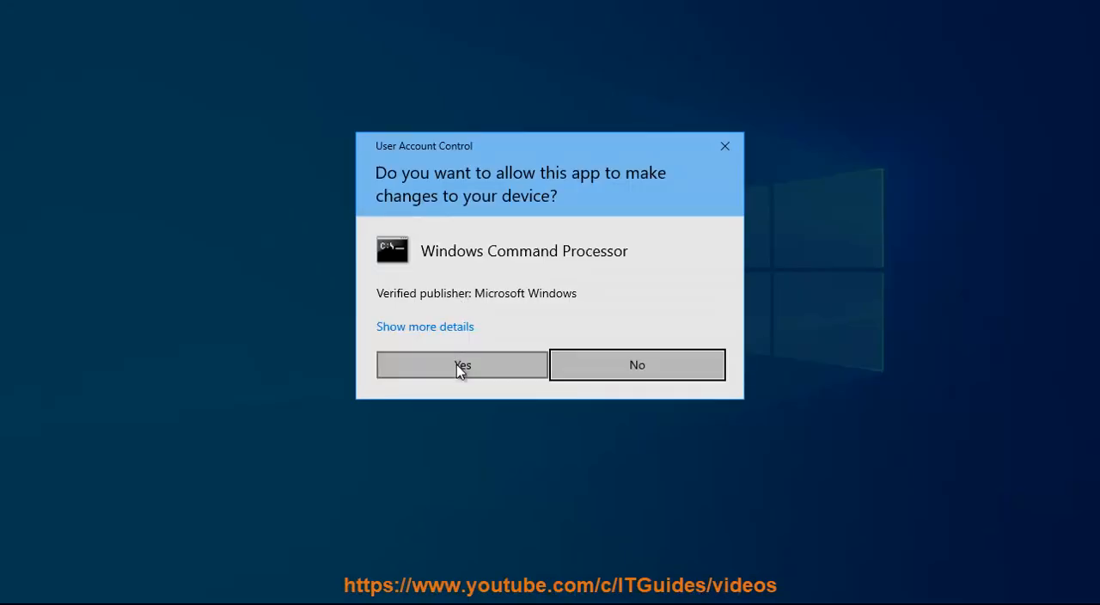
pyautogui.click(461, 365)
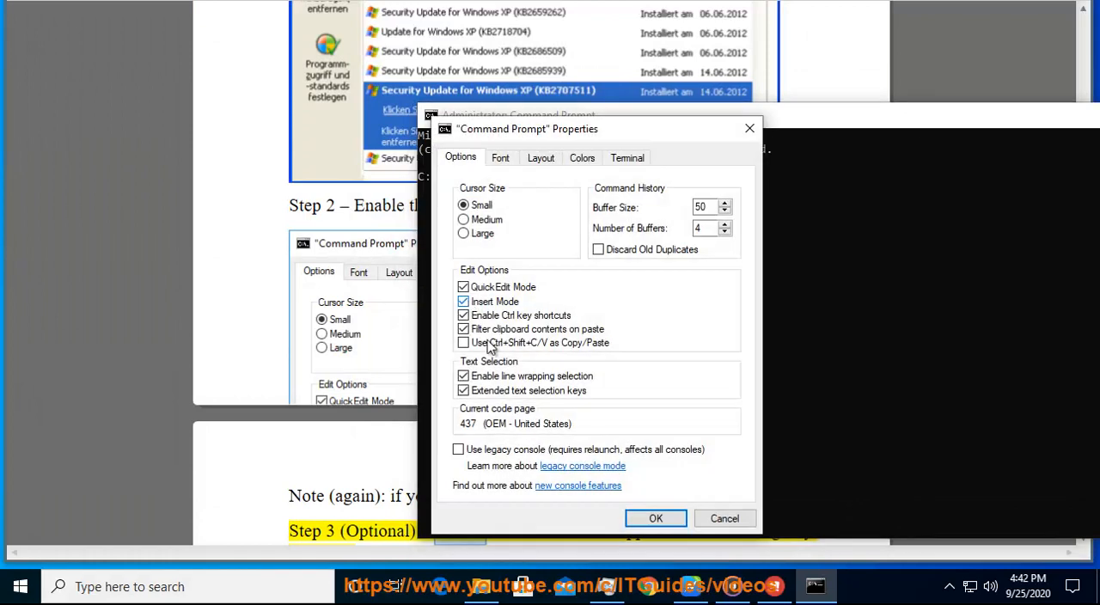
pyautogui.click(457, 449)
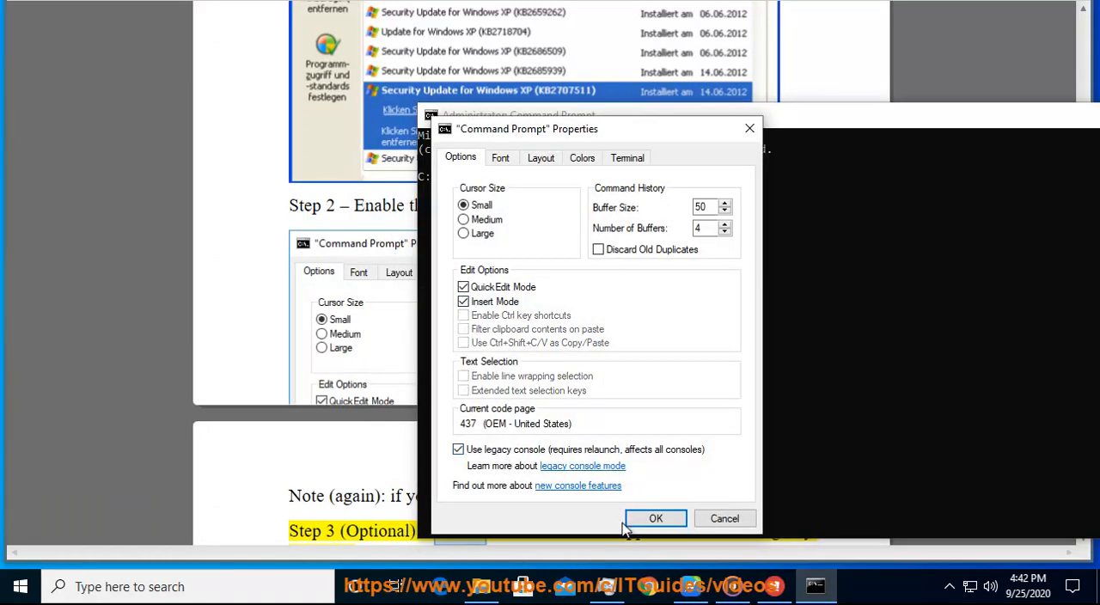
pyautogui.click(655, 519)
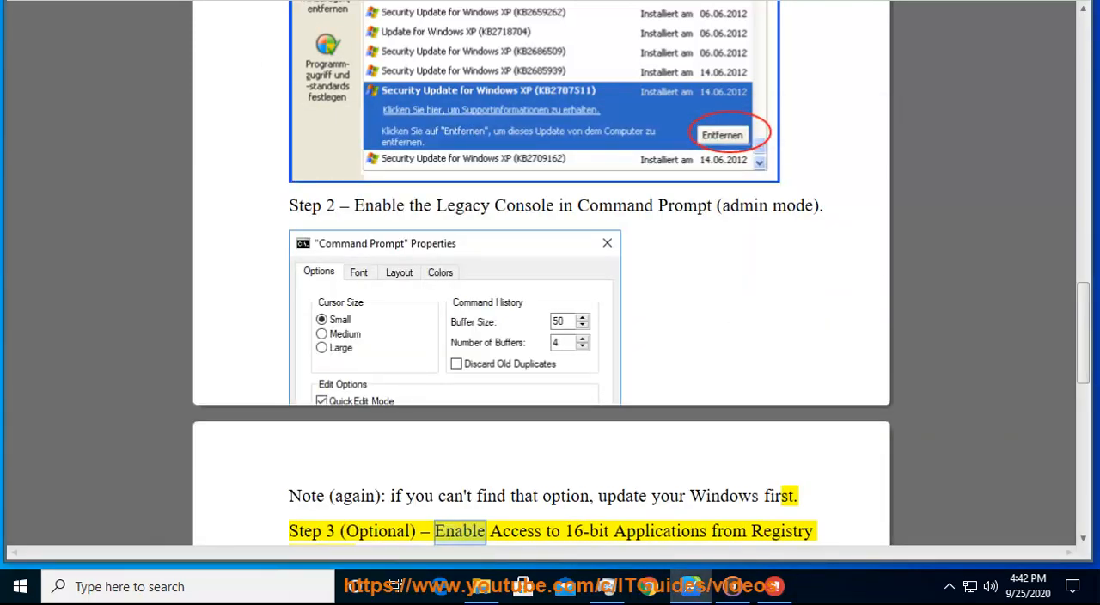
# - Scroll to Step 3's VDMDisallowed registry edit, highlighting the 32-bit value and the Pro-users note
pyautogui.scroll(-3)
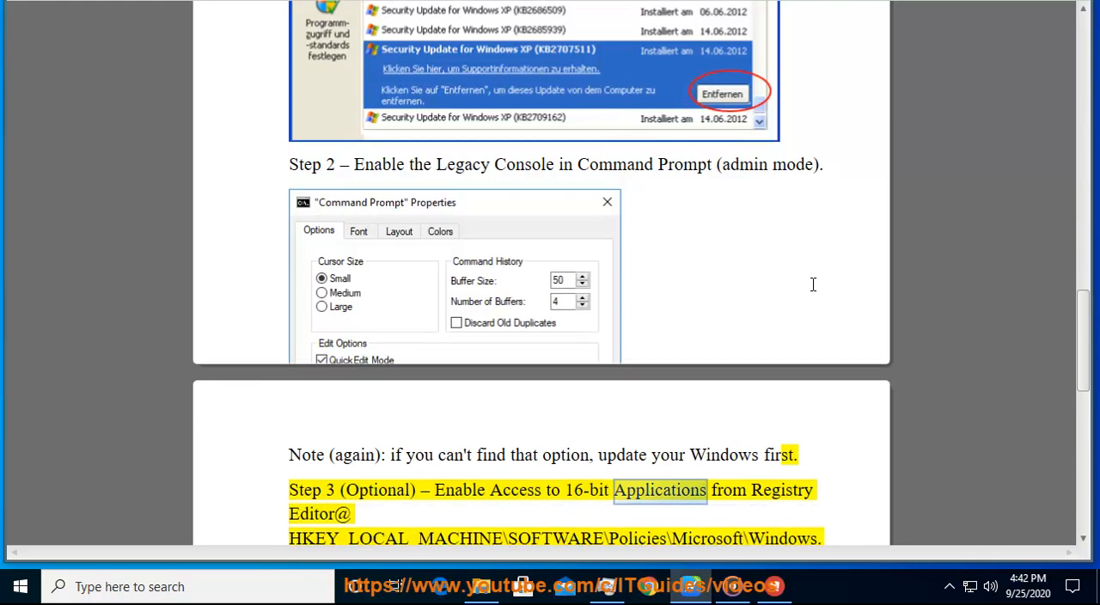
pyautogui.scroll(-3)
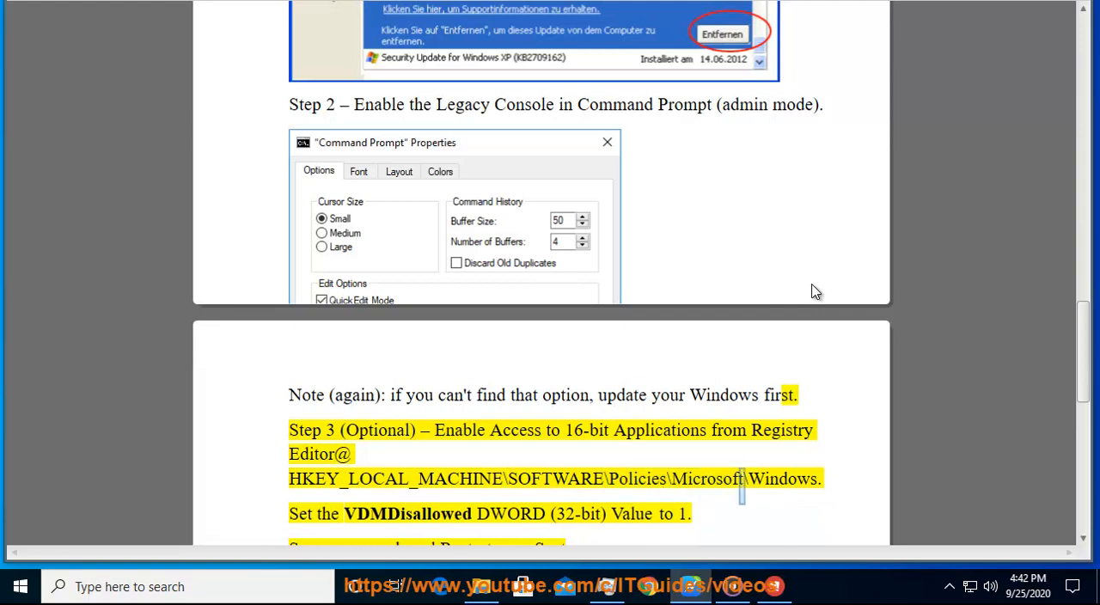
pyautogui.doubleClick(409, 512)
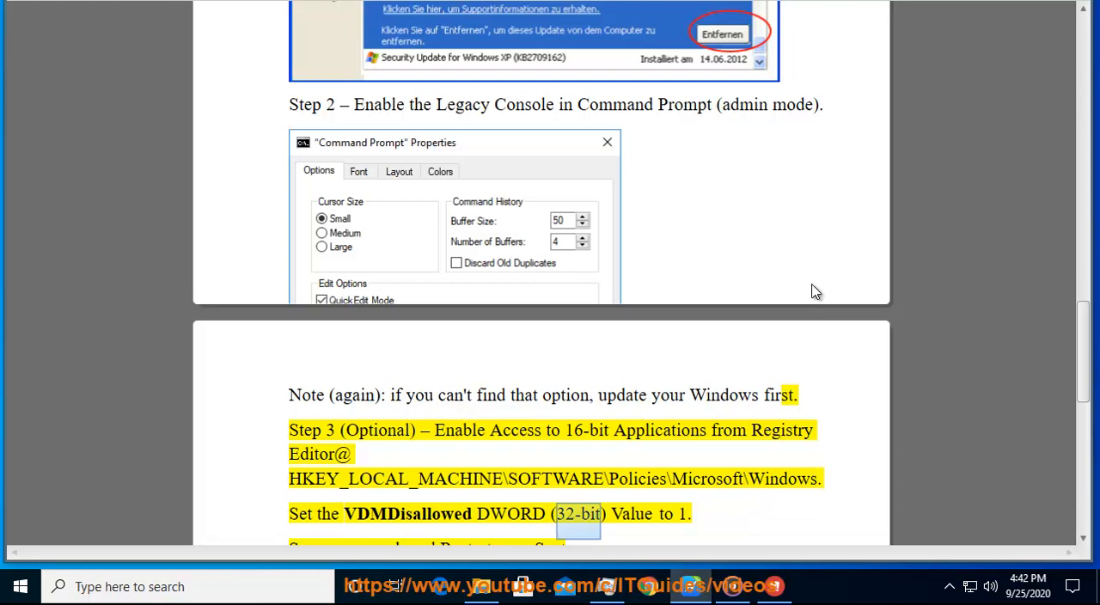
pyautogui.scroll(-3)
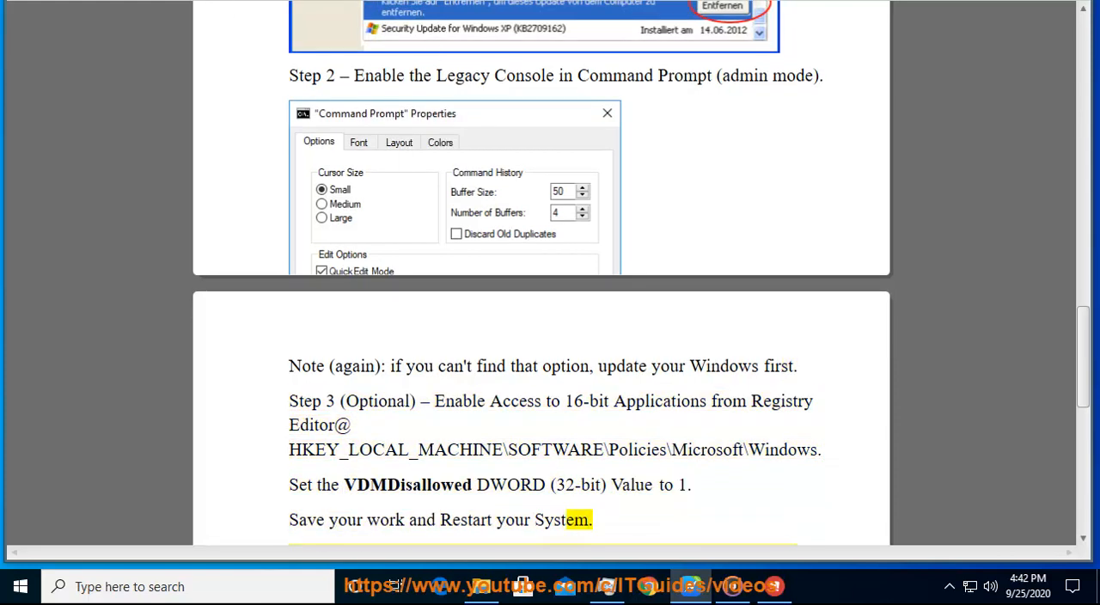
pyautogui.scroll(-3)
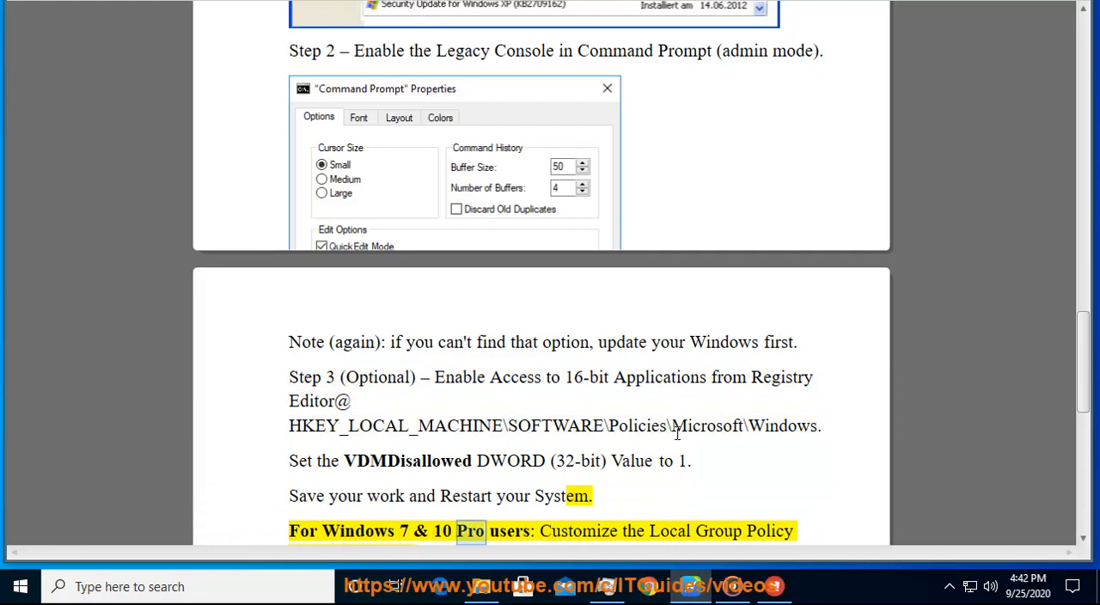
pyautogui.doubleClick(780, 426)
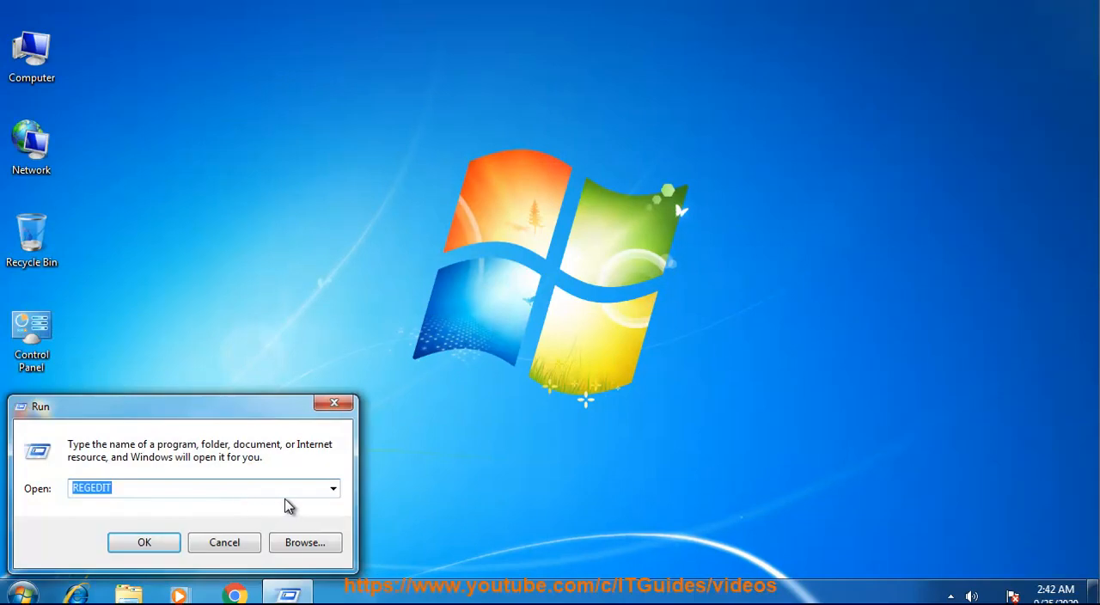
# - Launch REGEDIT with admin rights and bring up Edit > Find ready for the search term
pyautogui.click(145, 543)
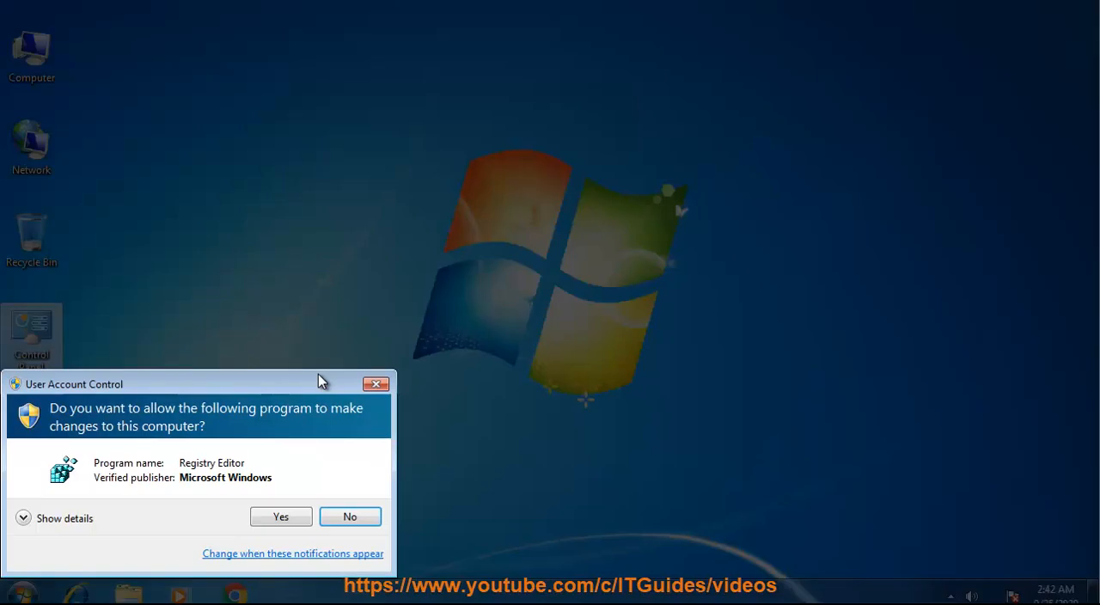
pyautogui.click(280, 515)
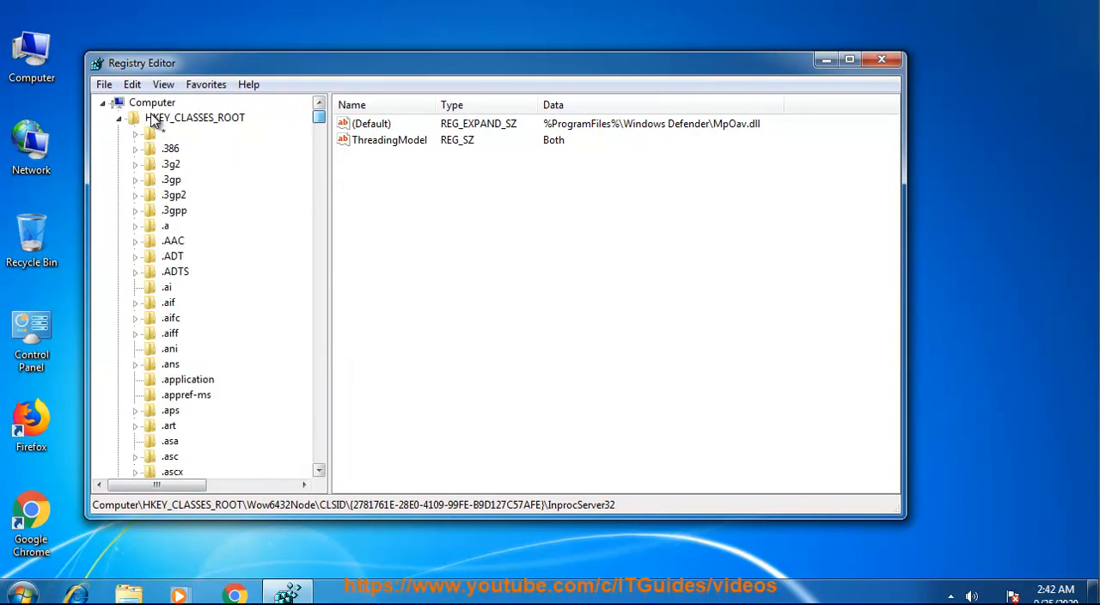
pyautogui.click(130, 84)
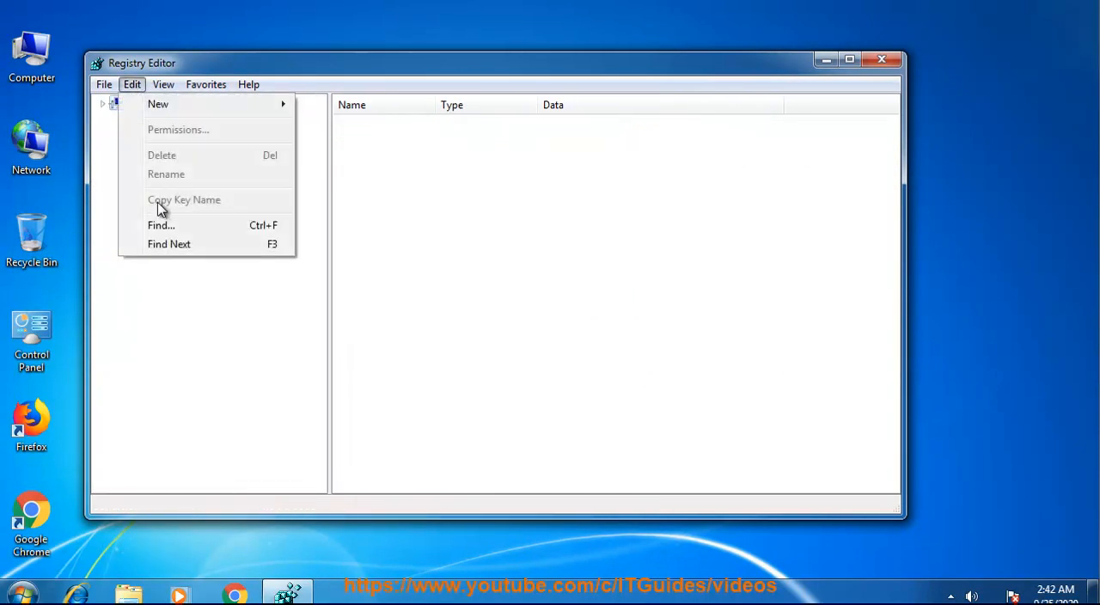
pyautogui.click(161, 225)
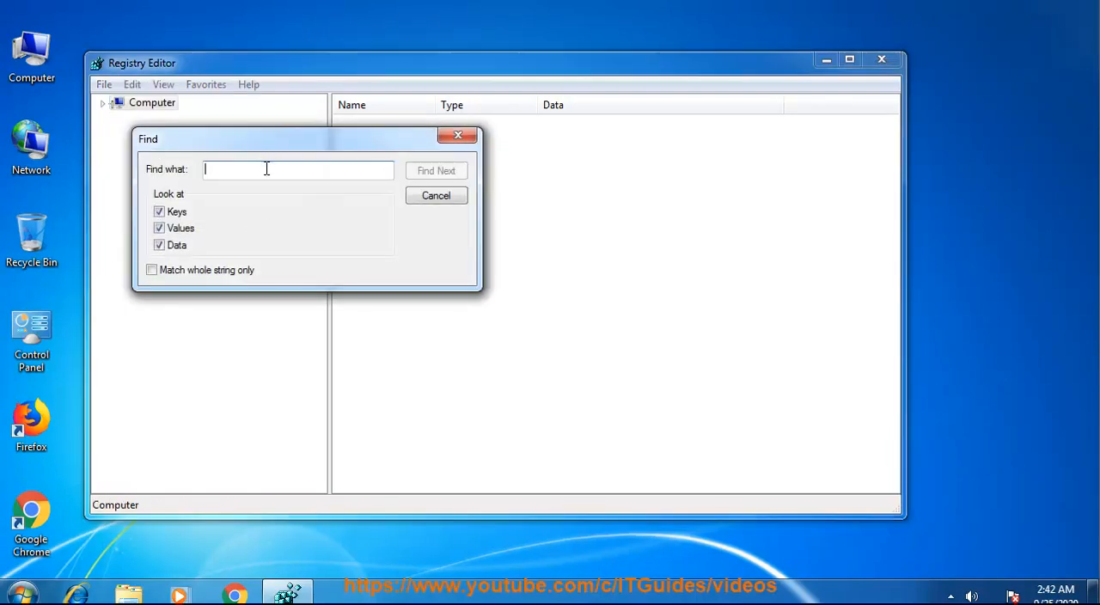
pyautogui.click(436, 170)
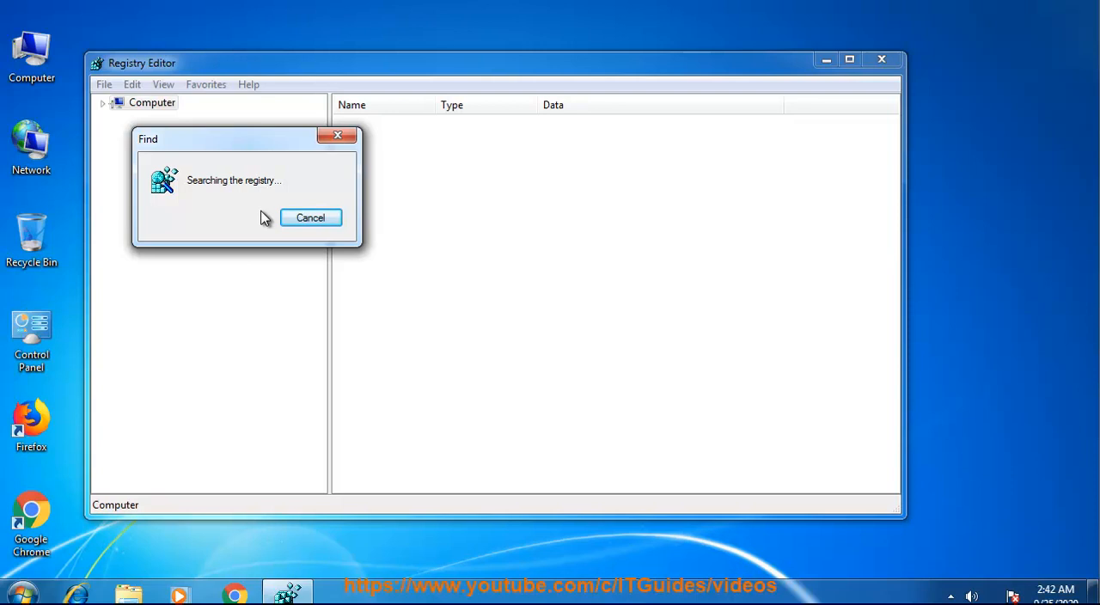
pyautogui.moveTo(213, 245)
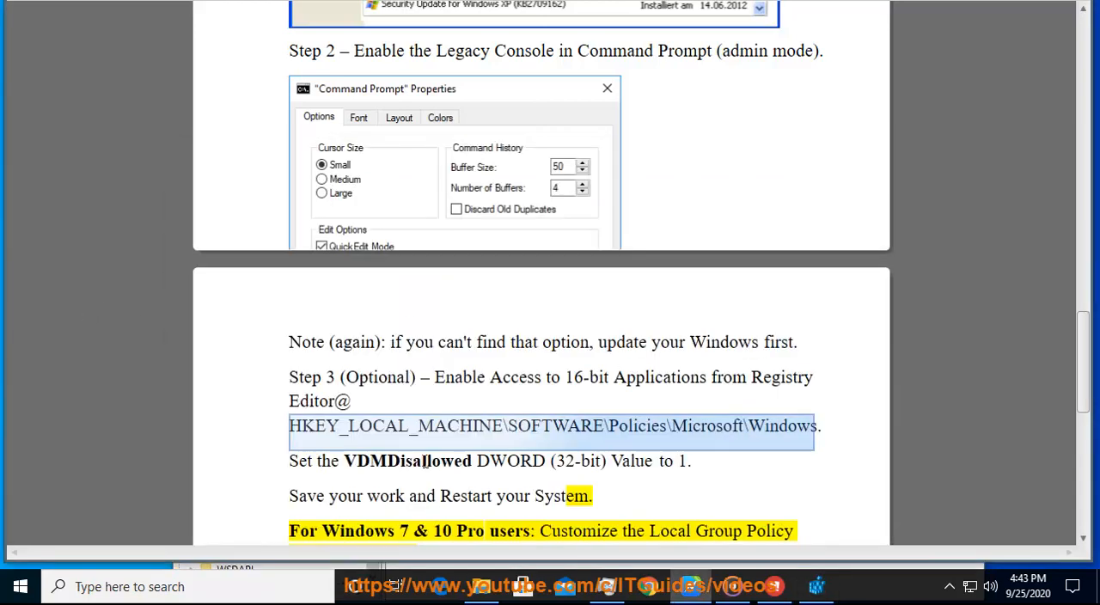
# - Create a new DWORD (32-bit) value named VDMDisallowed under Policies\Microsoft\Windows and edit its data
pyautogui.rightClick(421, 461)
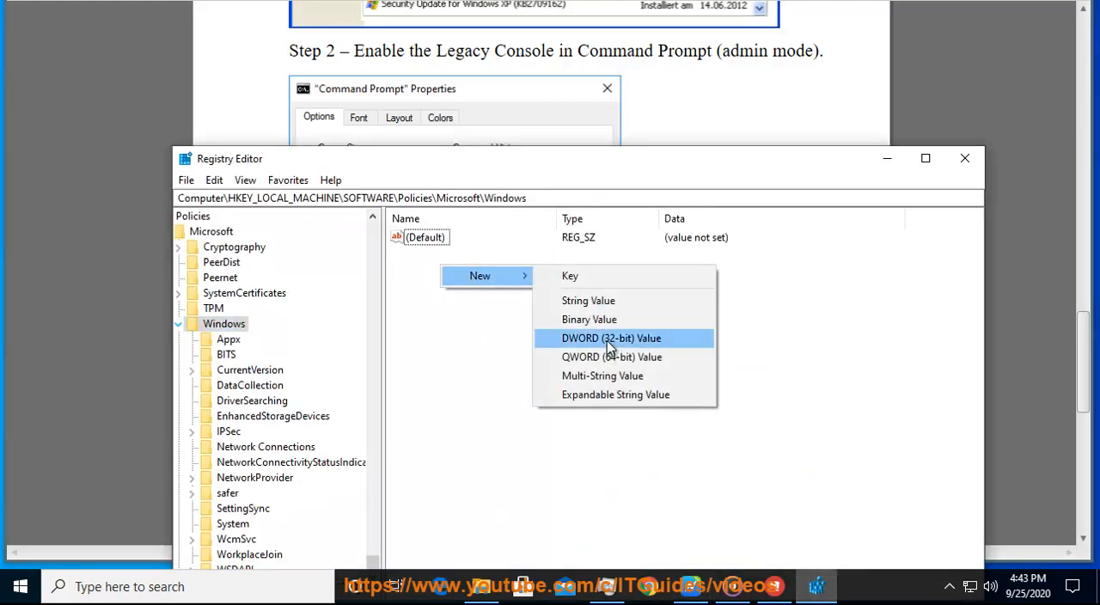
pyautogui.click(612, 337)
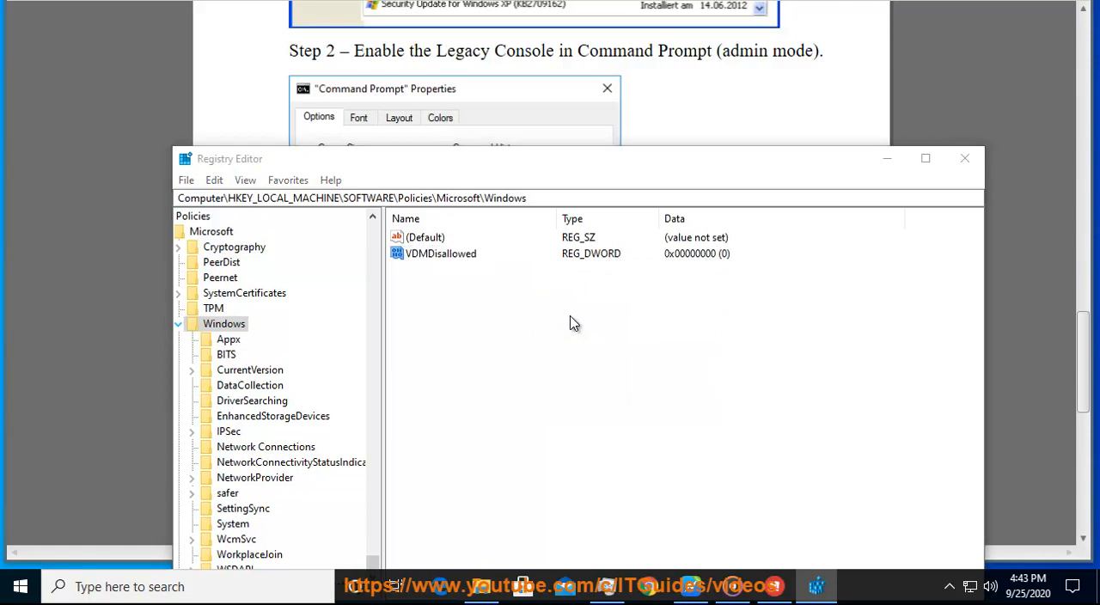
pyautogui.doubleClick(440, 252)
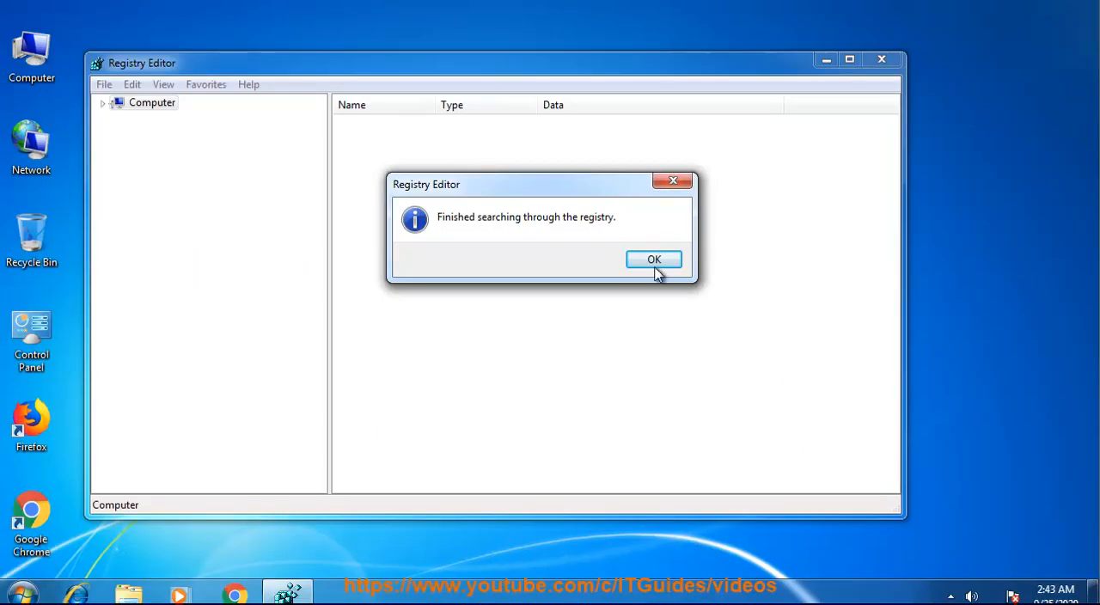
pyautogui.click(654, 259)
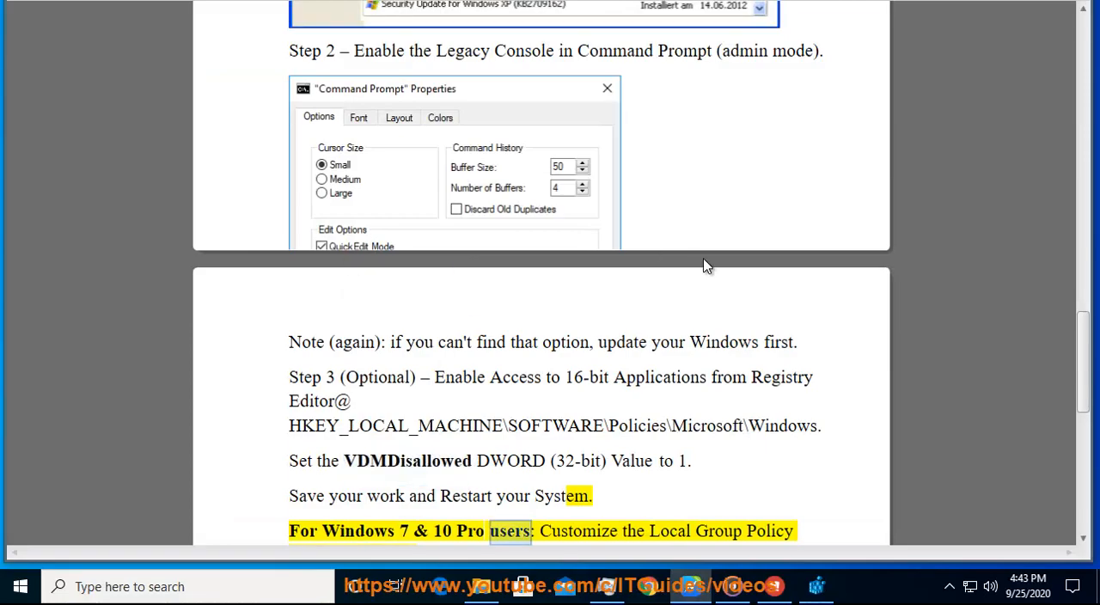
# - Reach the Local Group Policy tip in the guide and search Windows for 'group' to find Edit group policy
pyautogui.scroll(-3)
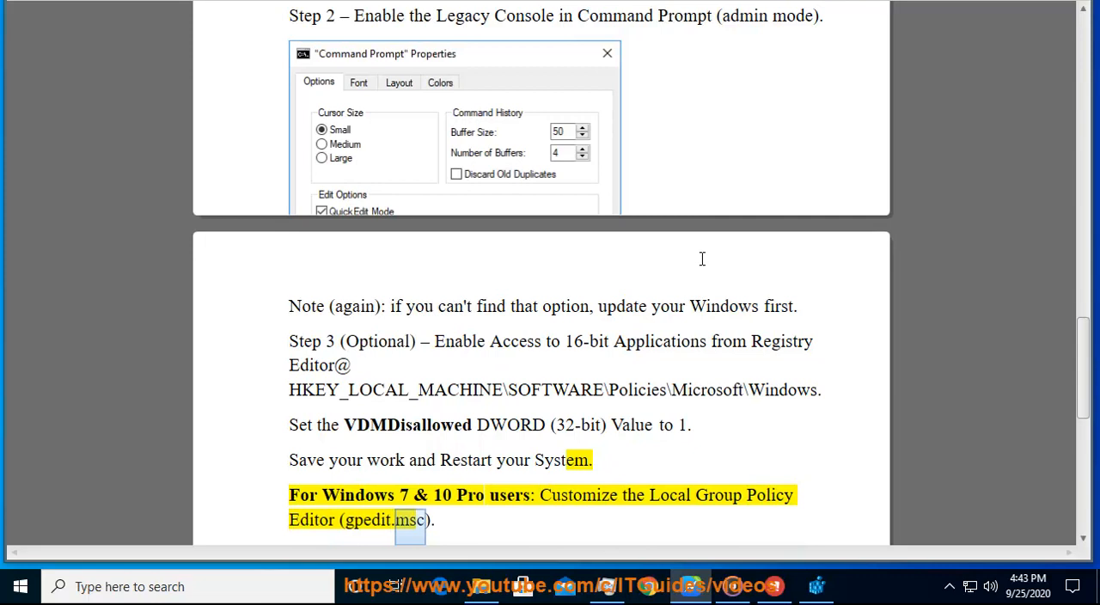
pyautogui.scroll(-3)
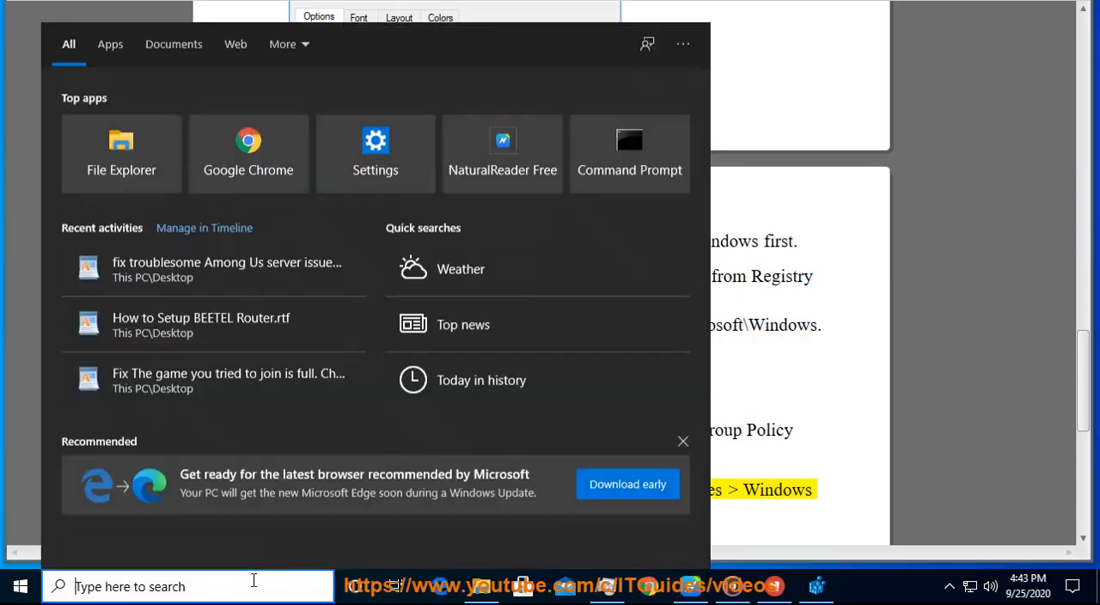
pyautogui.write('group')
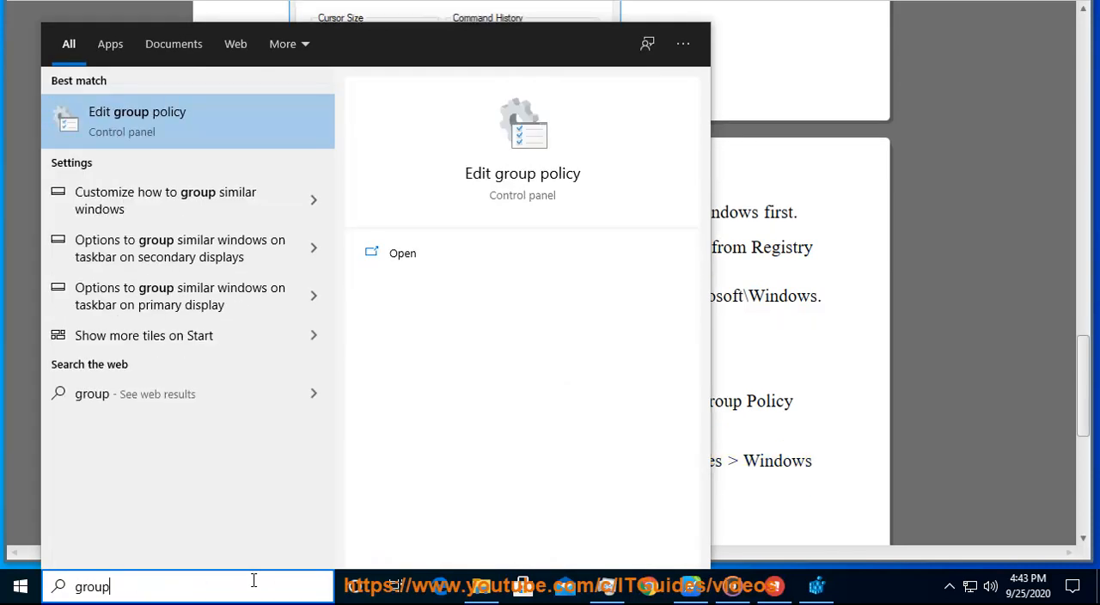